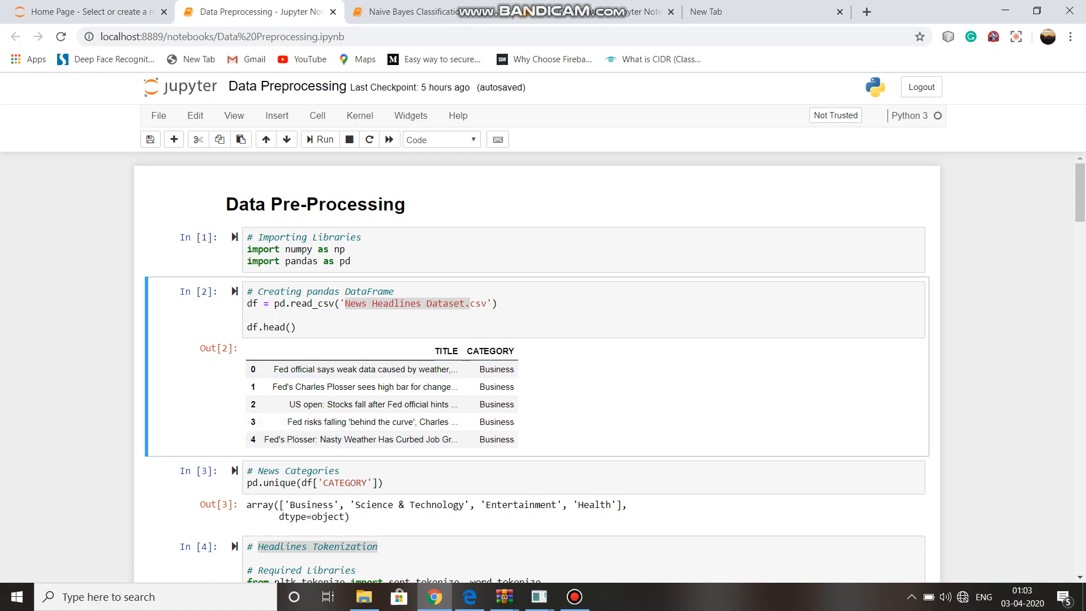
Scroll past the DataFrame and News Categories cells to the tokenized headline word lists
scroll(down, 3)
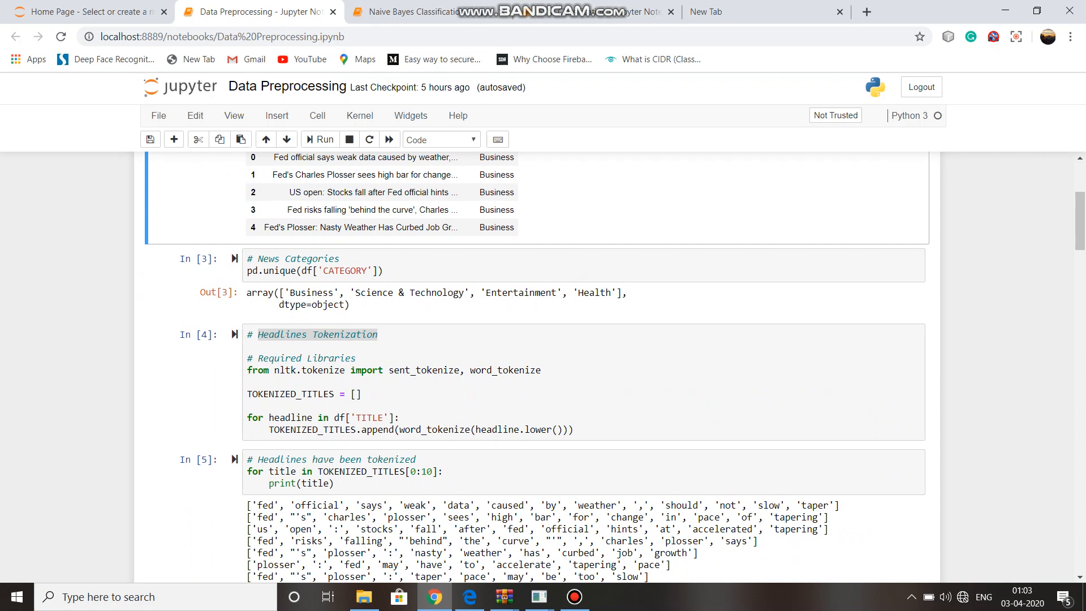
click(407, 292)
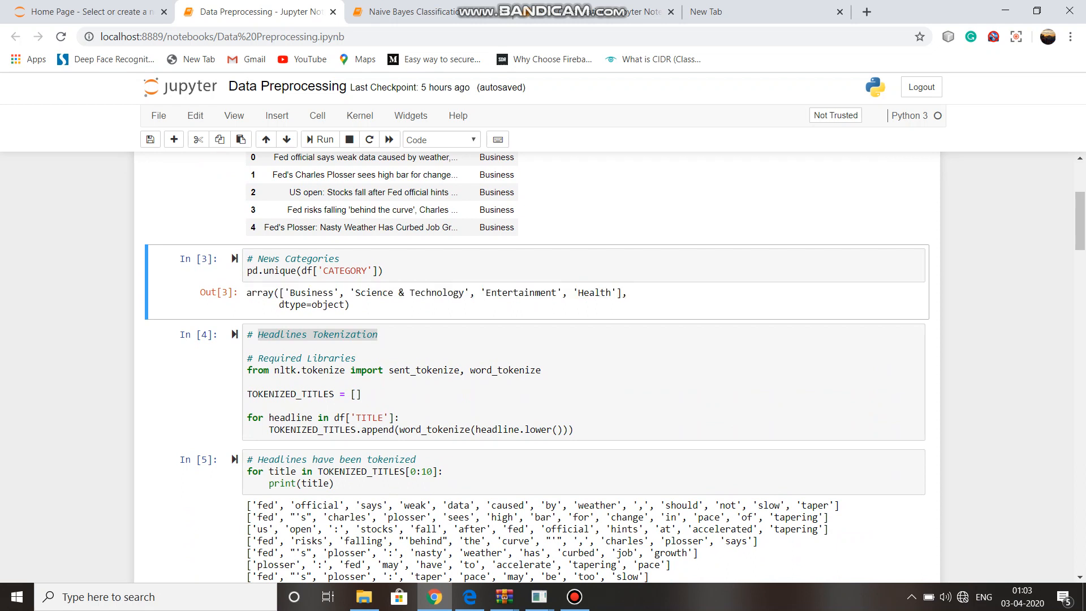
scroll(down, 3)
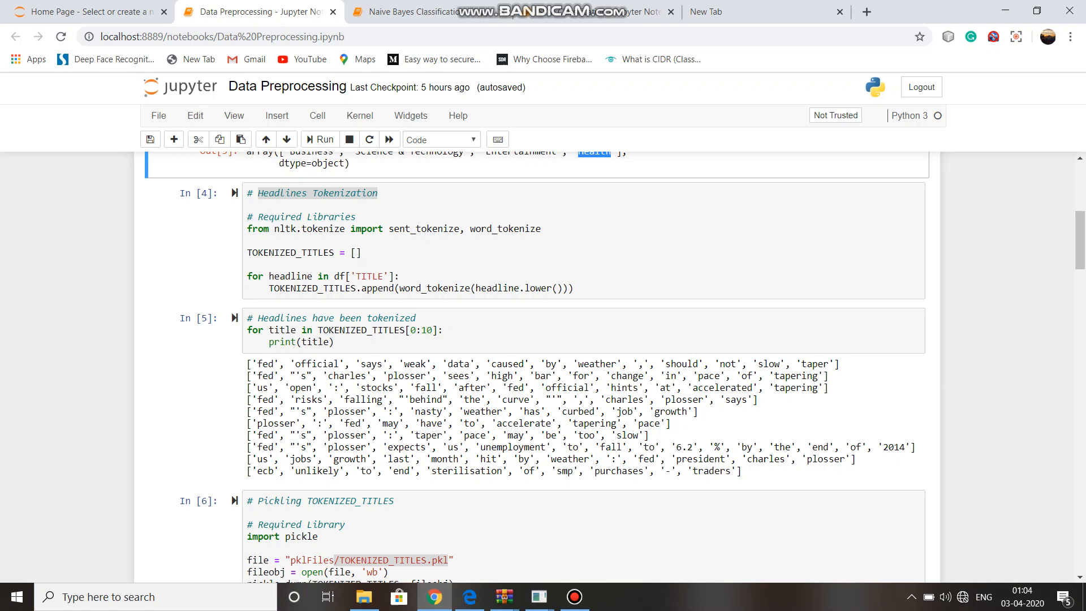
Review the stop-word removal and Porter stemming cells down to the STEMMED_TITLES_HEADLINES pickling cell
scroll(down, 3)
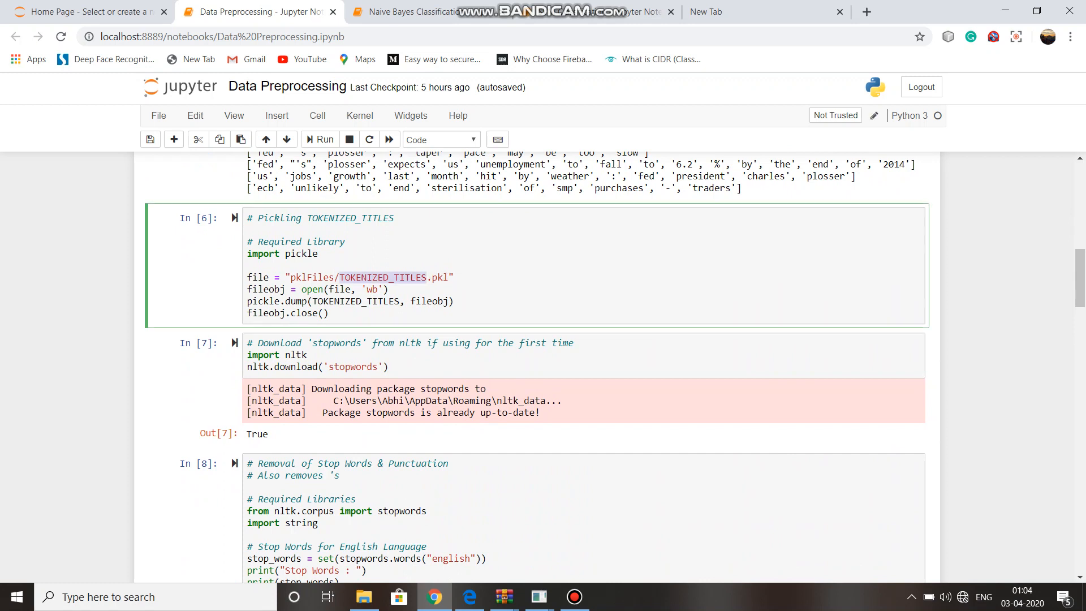
scroll(down, 3)
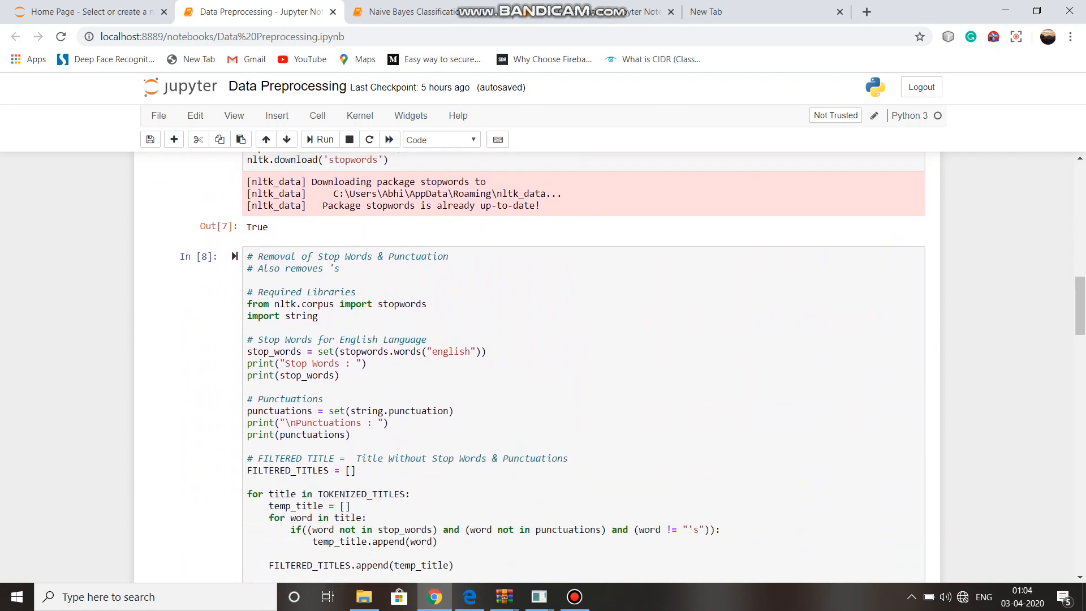
scroll(up, 3)
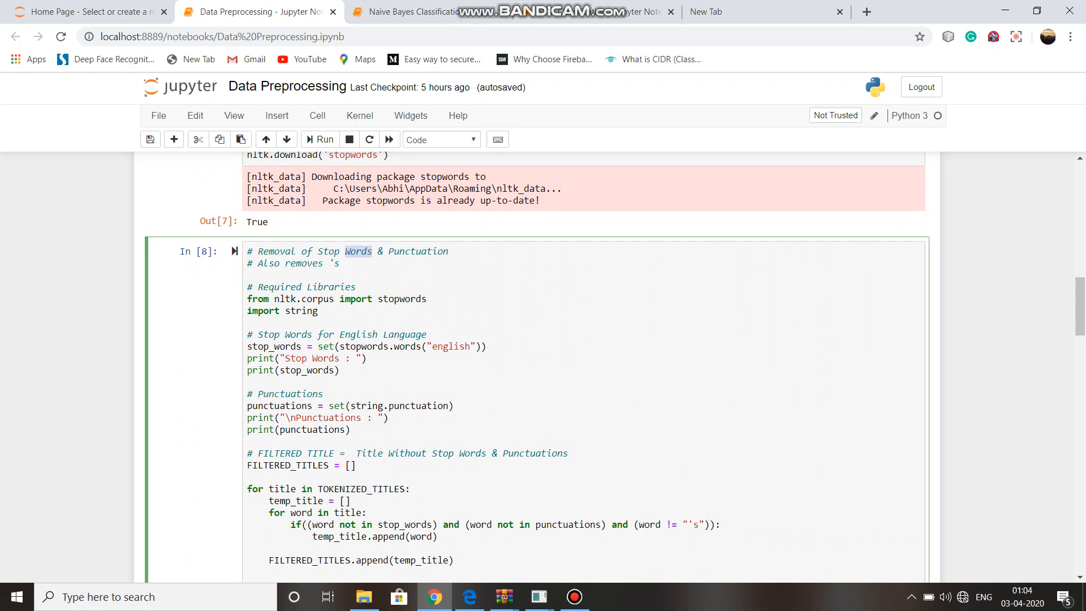
double_click(418, 250)
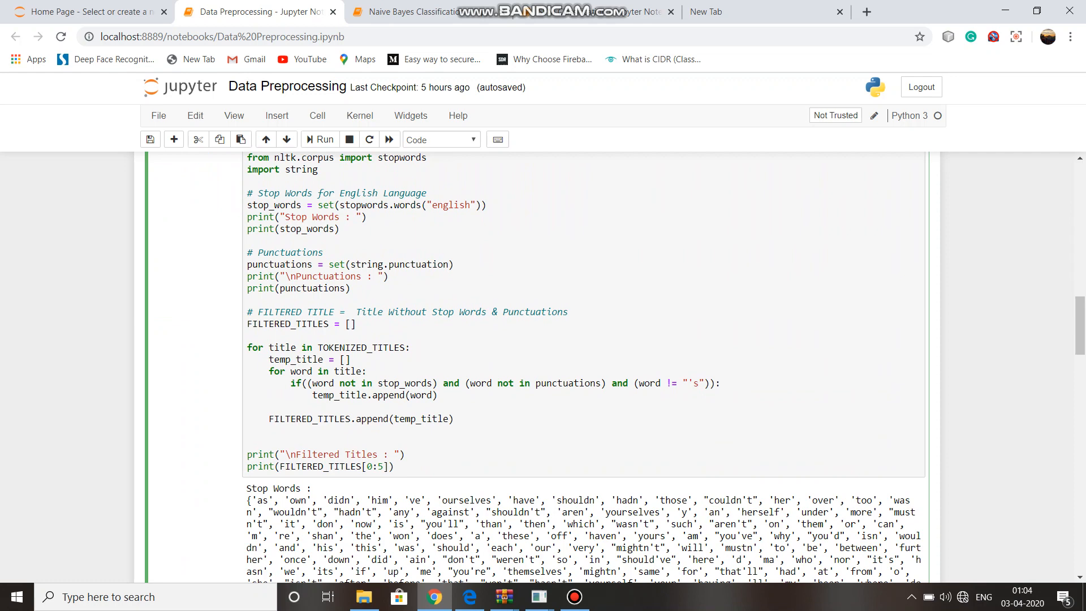
scroll(down, 3)
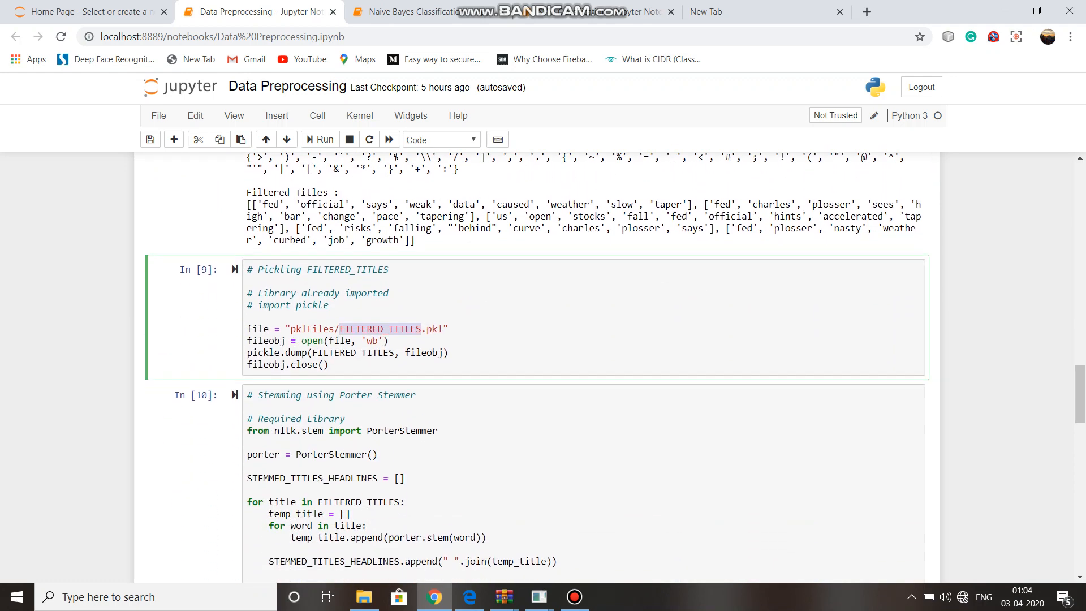
scroll(down, 3)
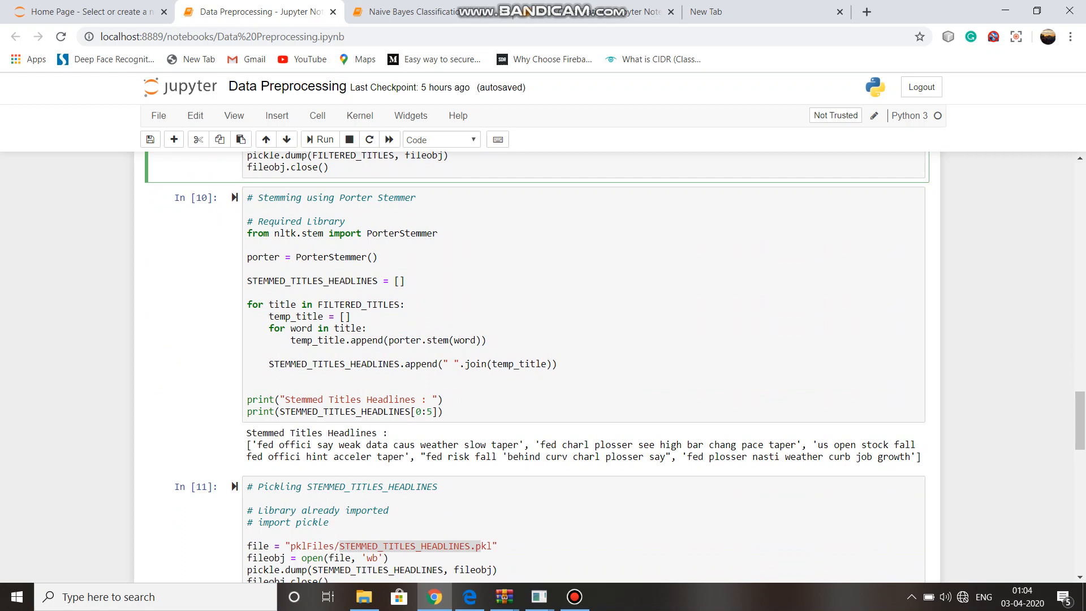
scroll(down, 3)
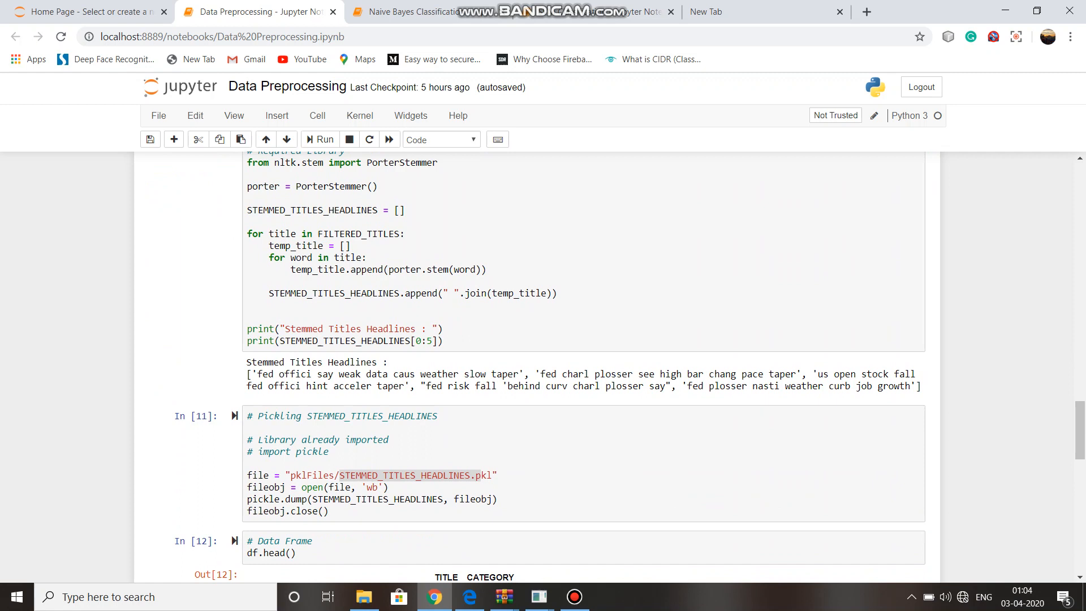
Scroll past the df.head() outputs to the LabelEncoder and DataFrame pickling cells
scroll(down, 3)
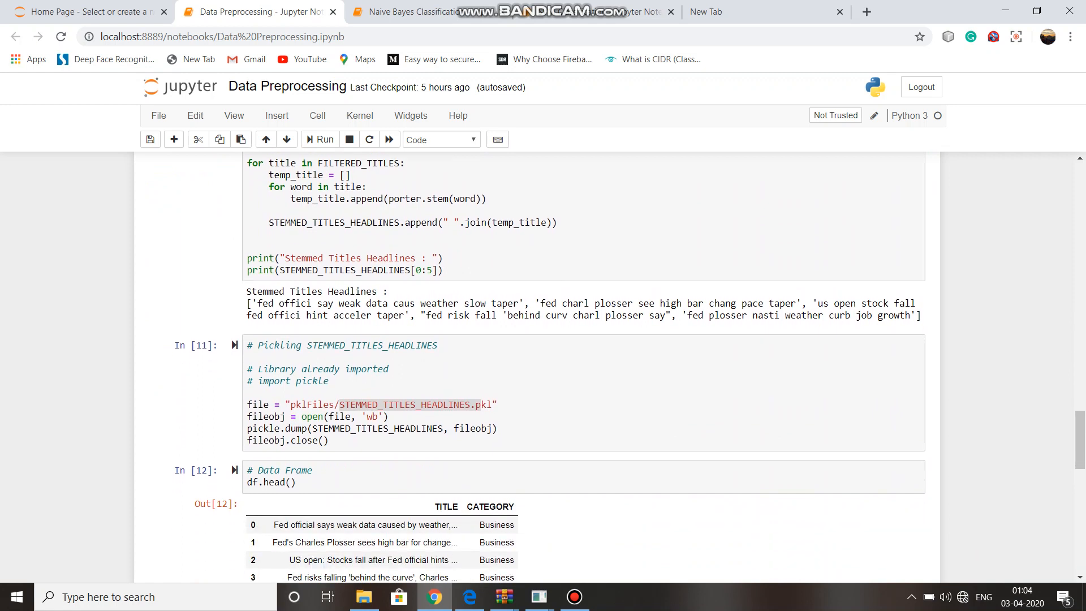
scroll(down, 3)
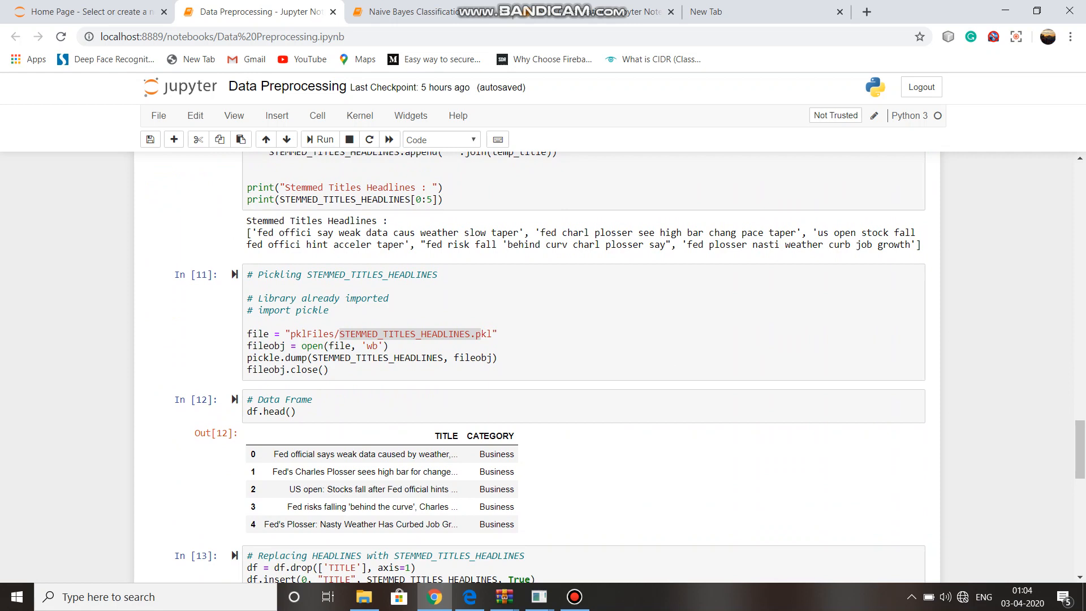
scroll(down, 3)
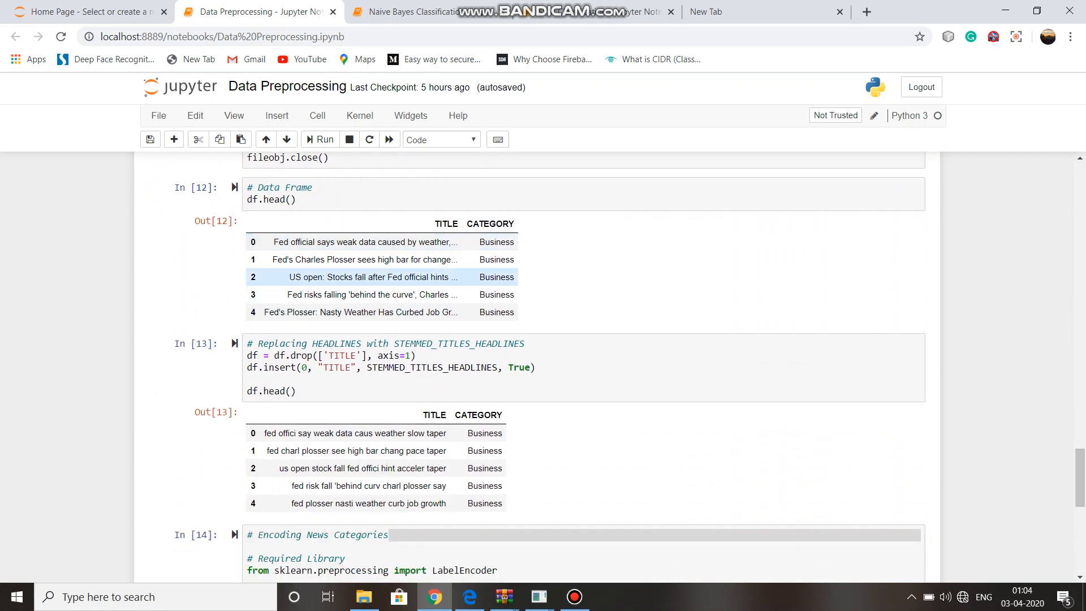
scroll(down, 3)
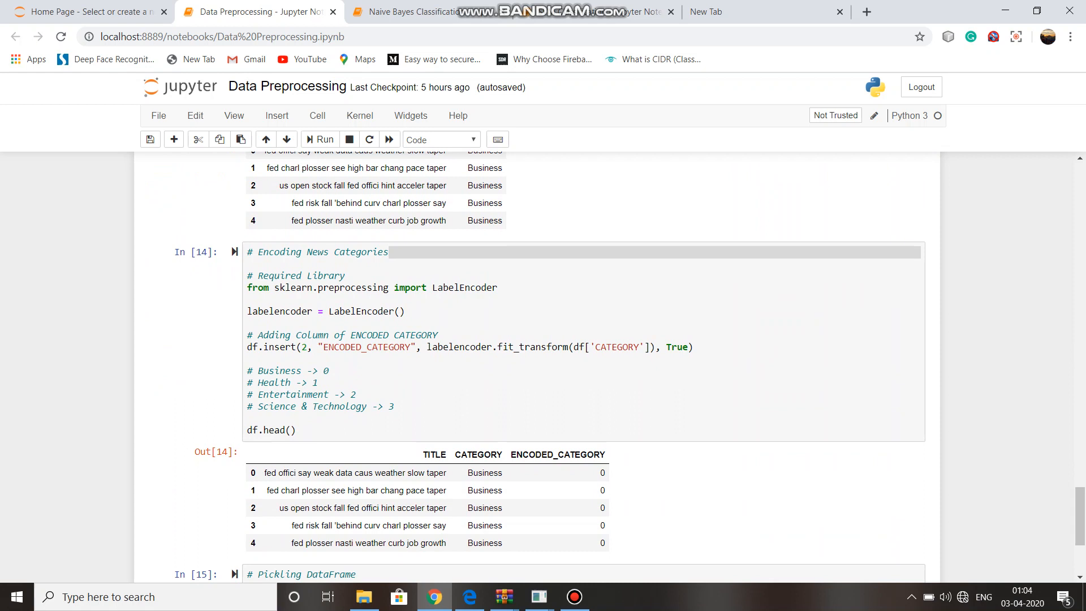
scroll(down, 3)
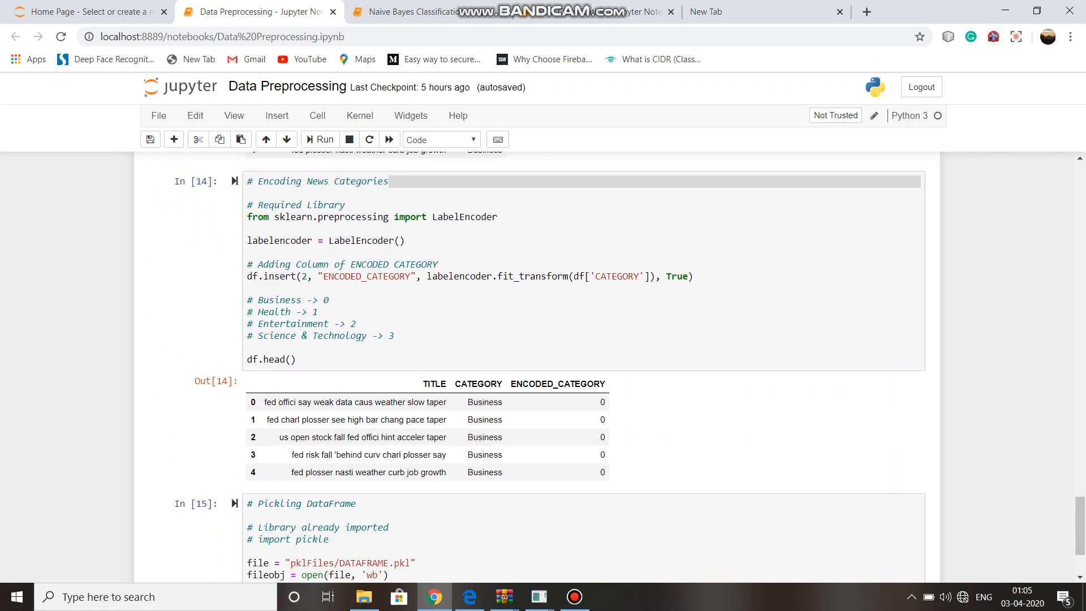
scroll(down, 3)
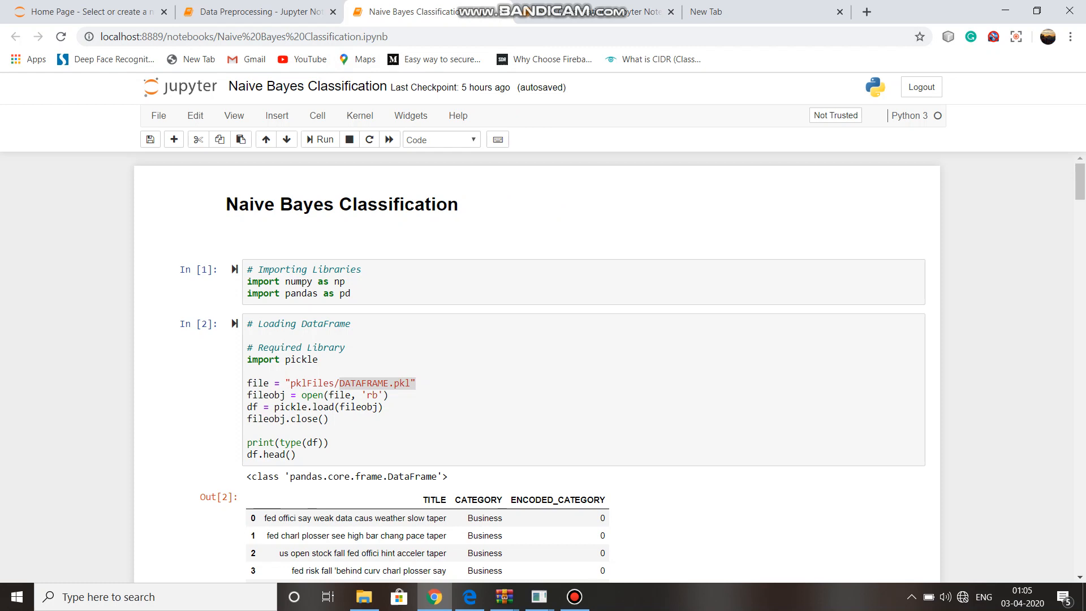
Review the 75/25 split into 316,814 training and 105,605 testing rows, reaching TF-IDF extraction
scroll(down, 3)
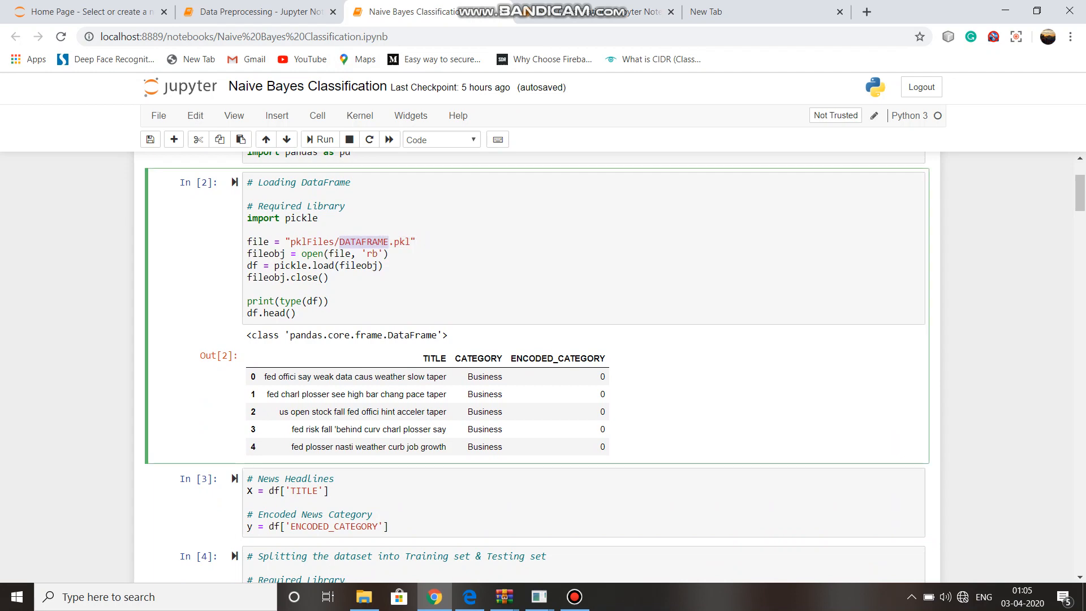
scroll(down, 3)
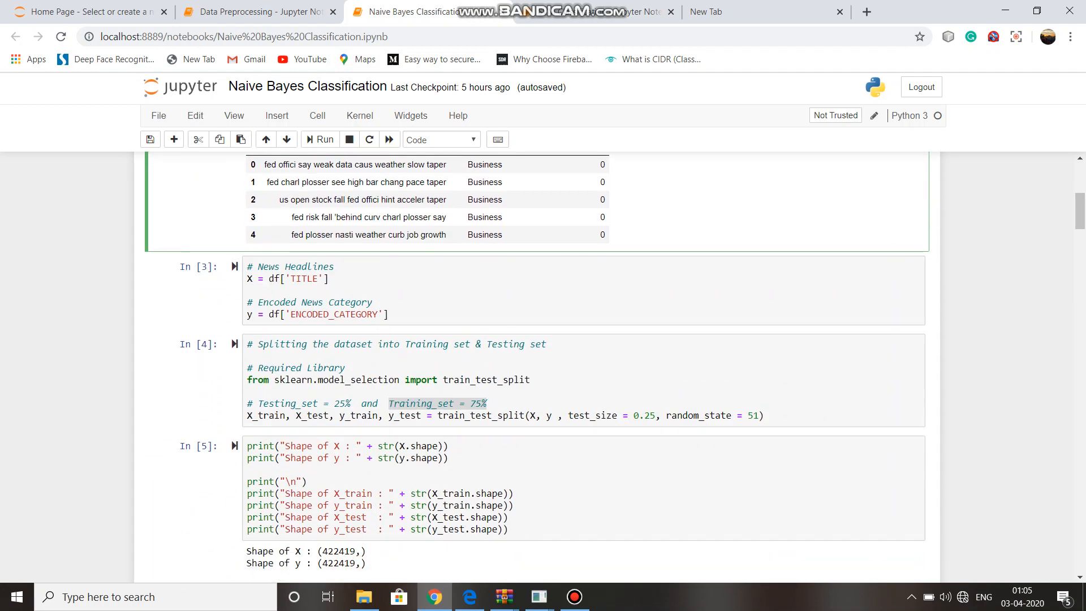
scroll(down, 3)
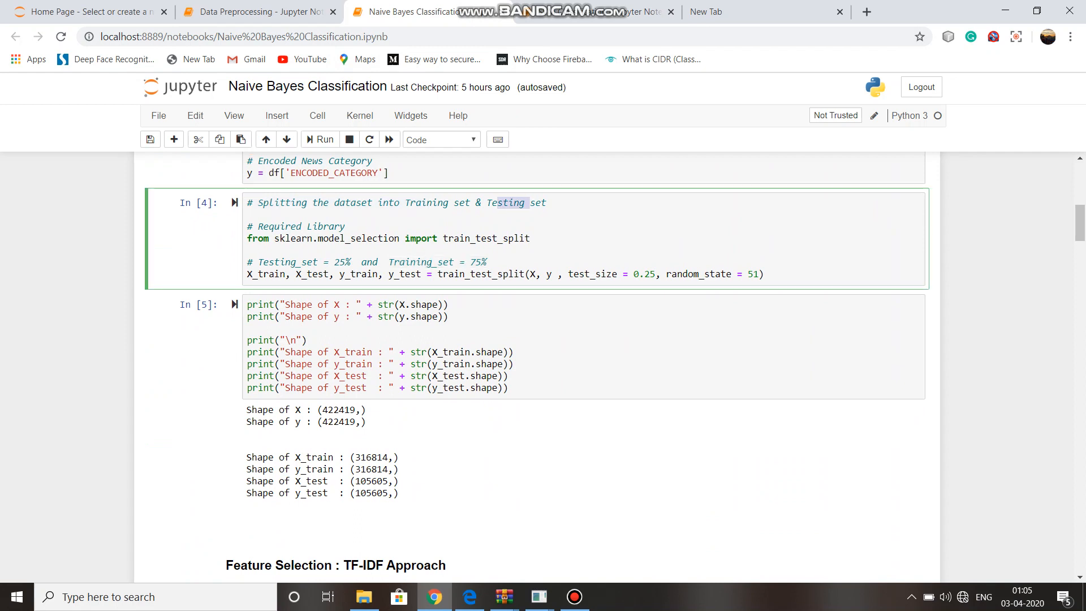
double_click(287, 262)
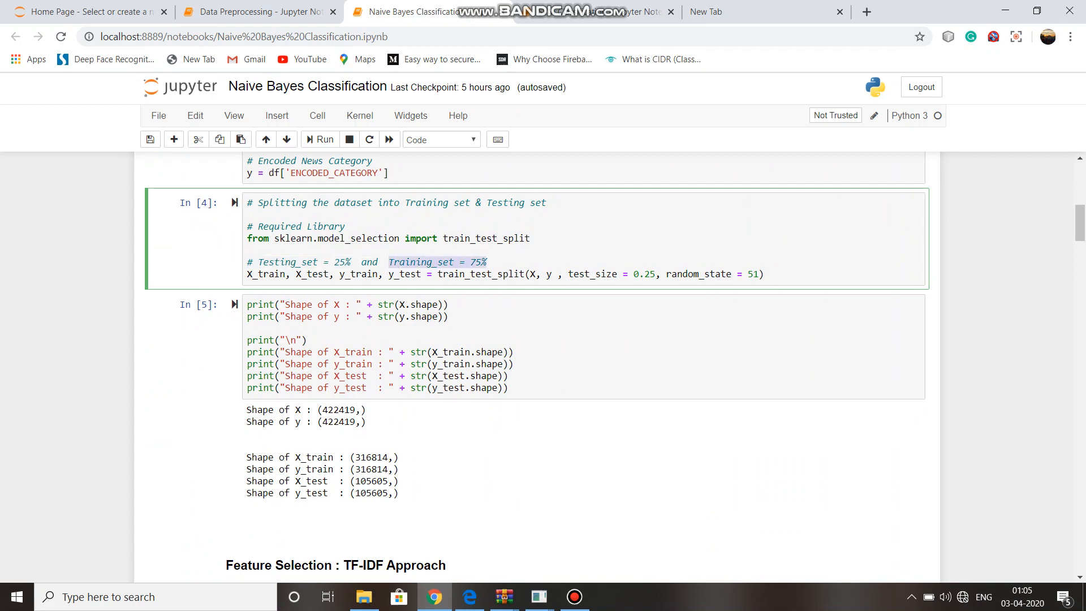
scroll(down, 3)
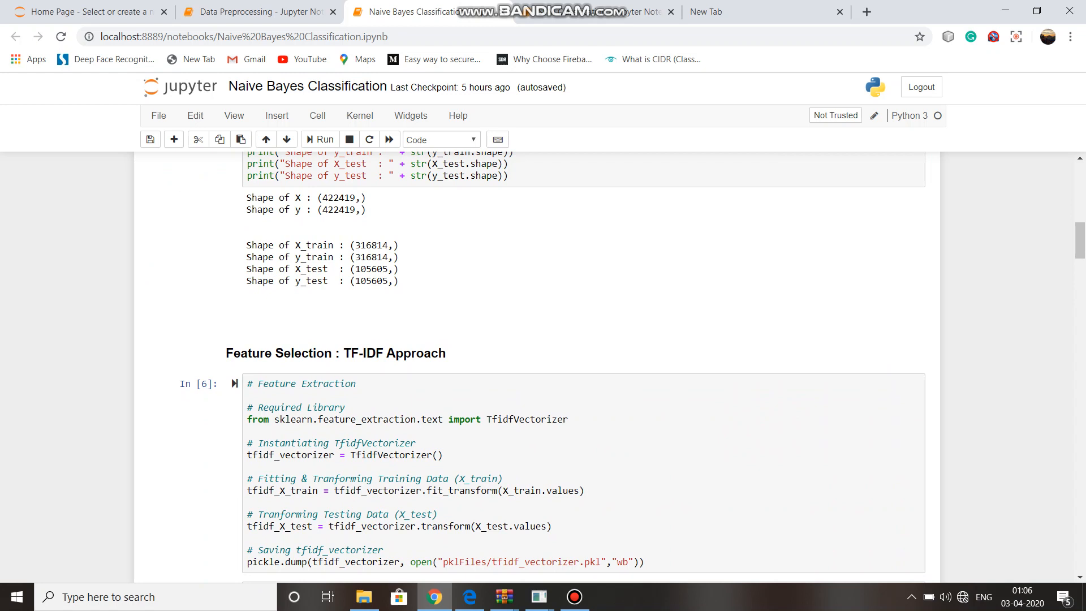
Scroll past the MultinomialNB and prediction cells to the 92.08% accuracy and confusion matrix
scroll(down, 3)
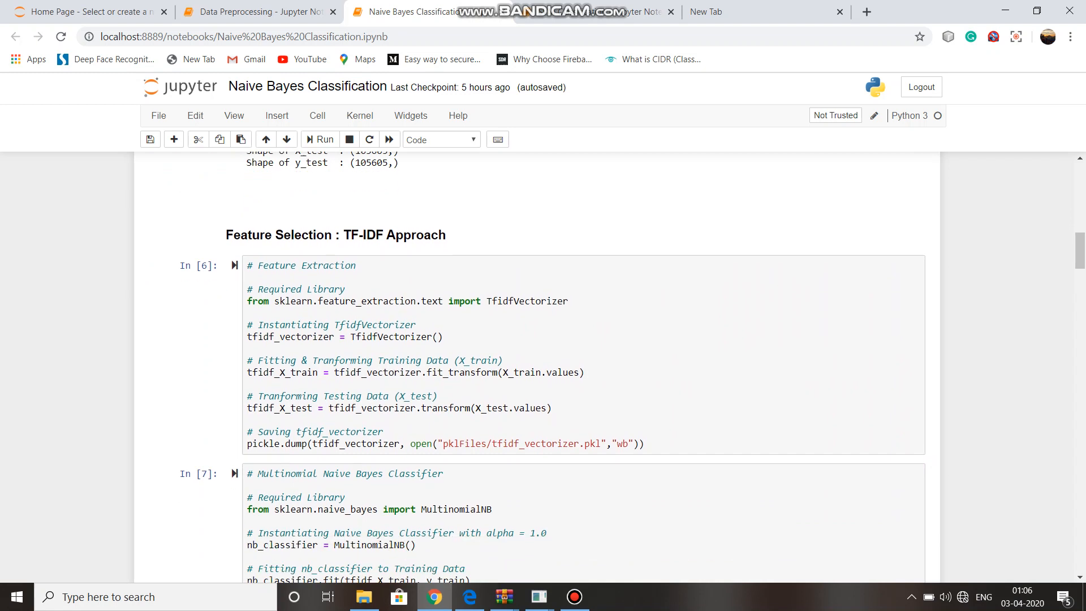
scroll(down, 3)
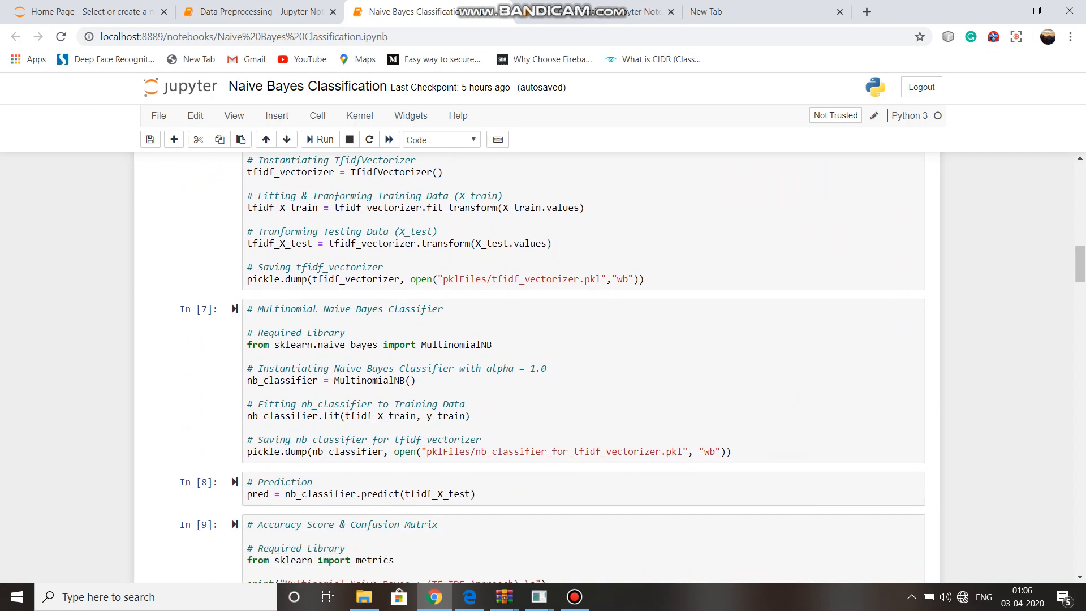
scroll(up, 3)
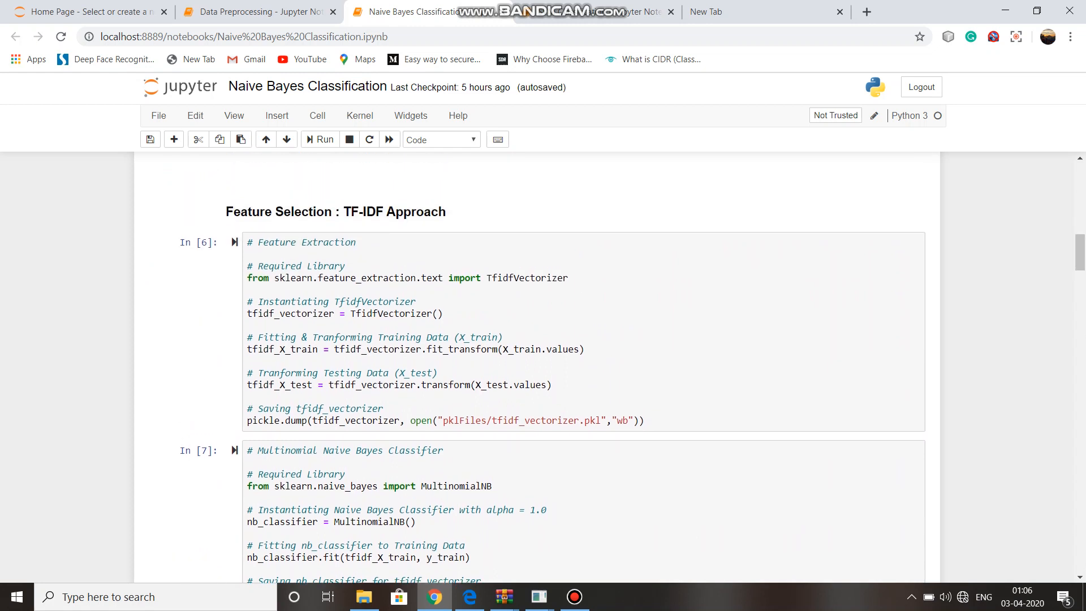
scroll(down, 3)
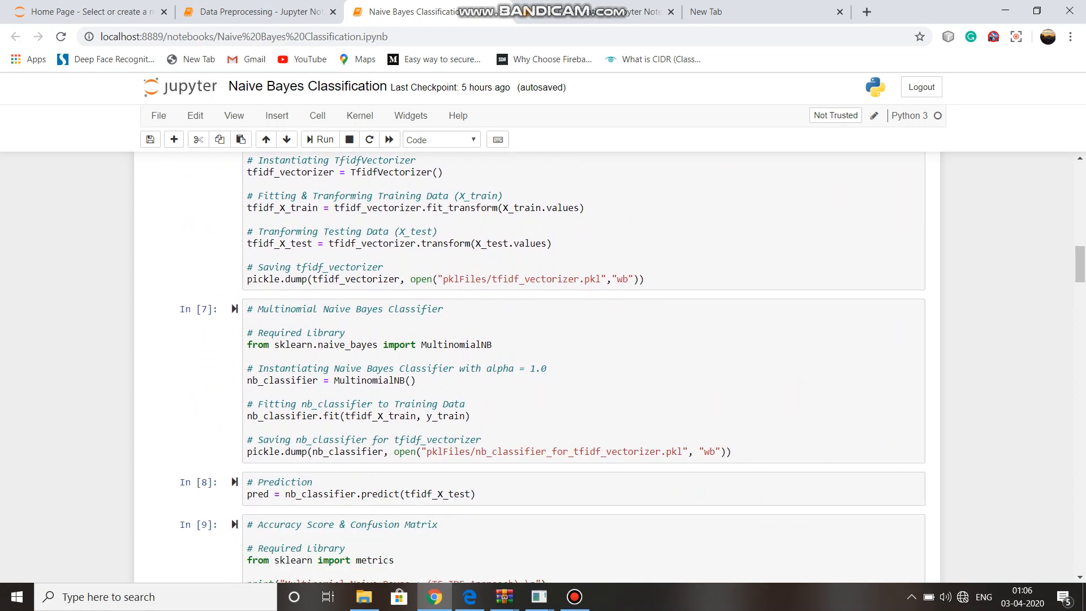
scroll(down, 3)
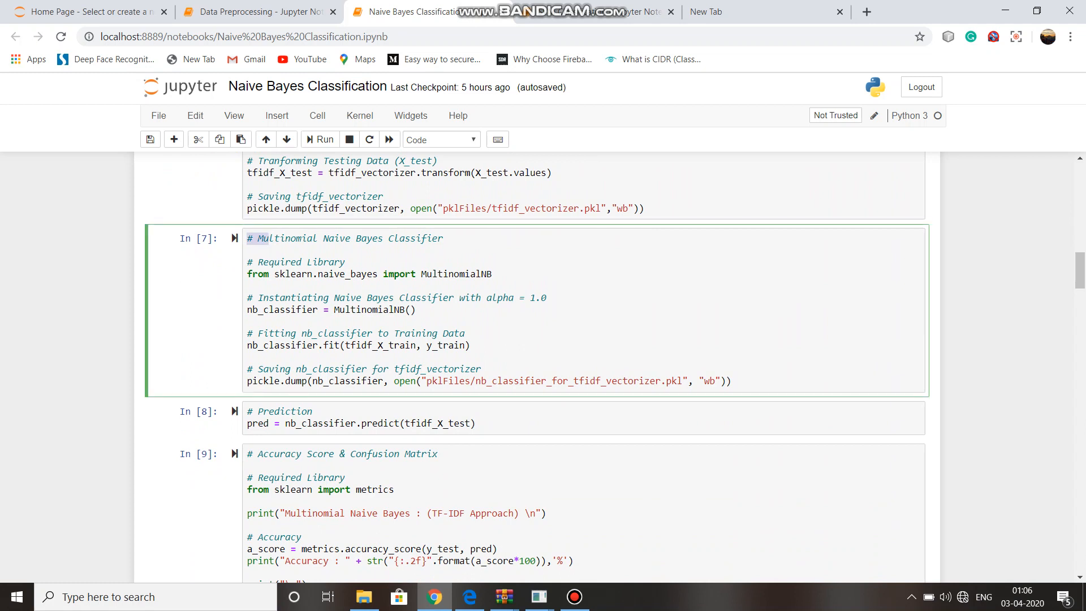
scroll(down, 3)
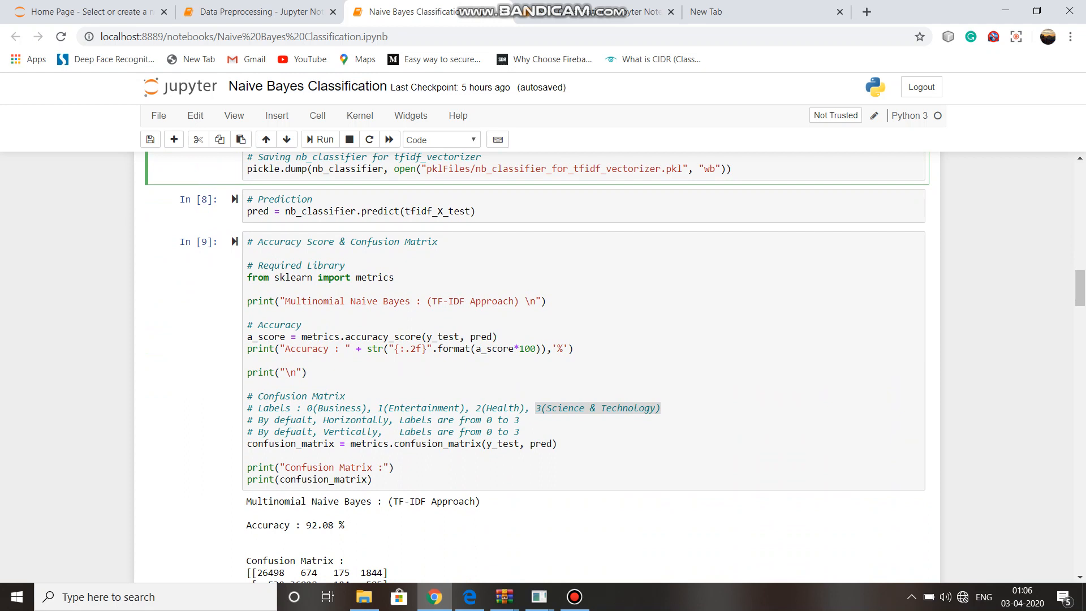
scroll(down, 3)
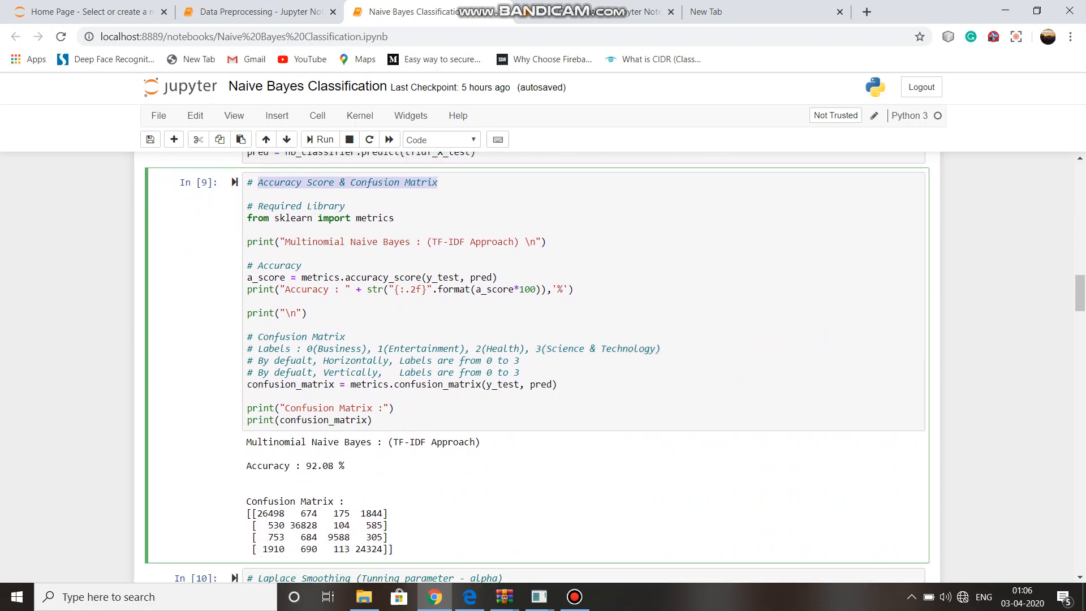
scroll(down, 3)
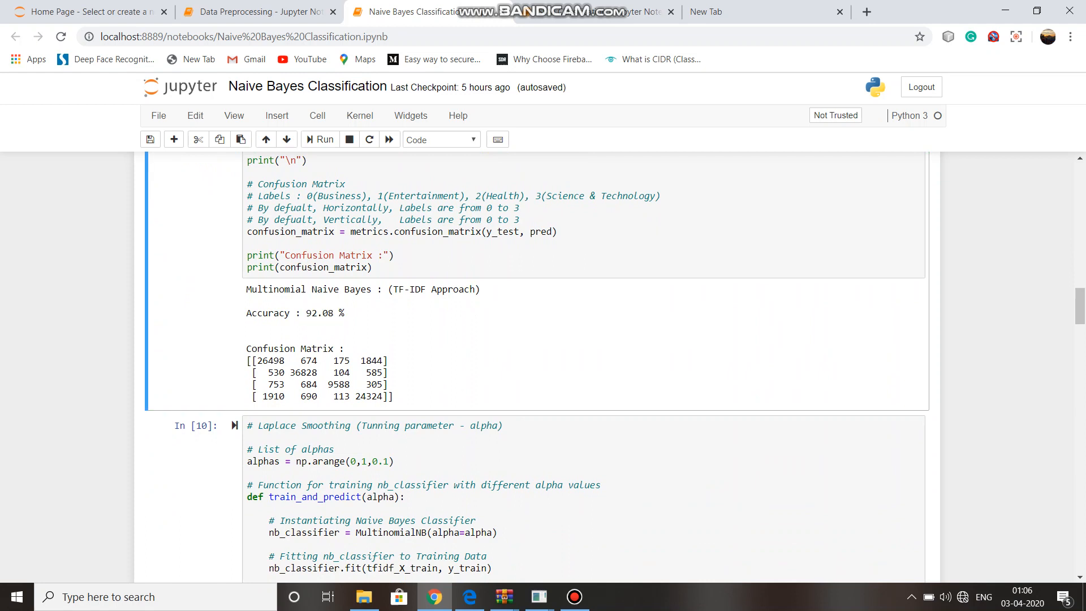
double_click(433, 289)
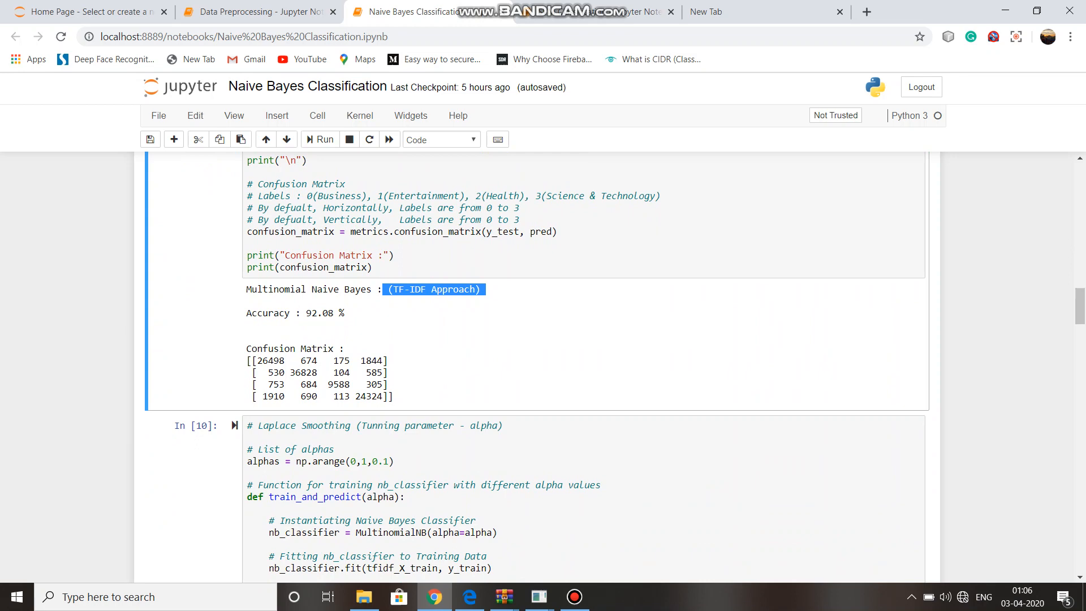
scroll(down, 3)
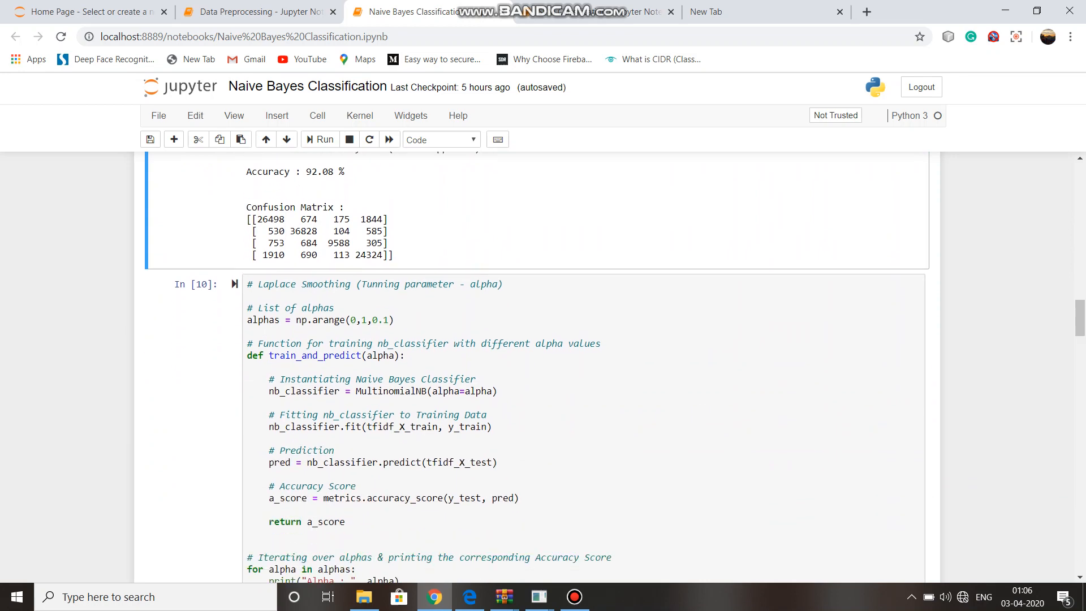
scroll(up, 3)
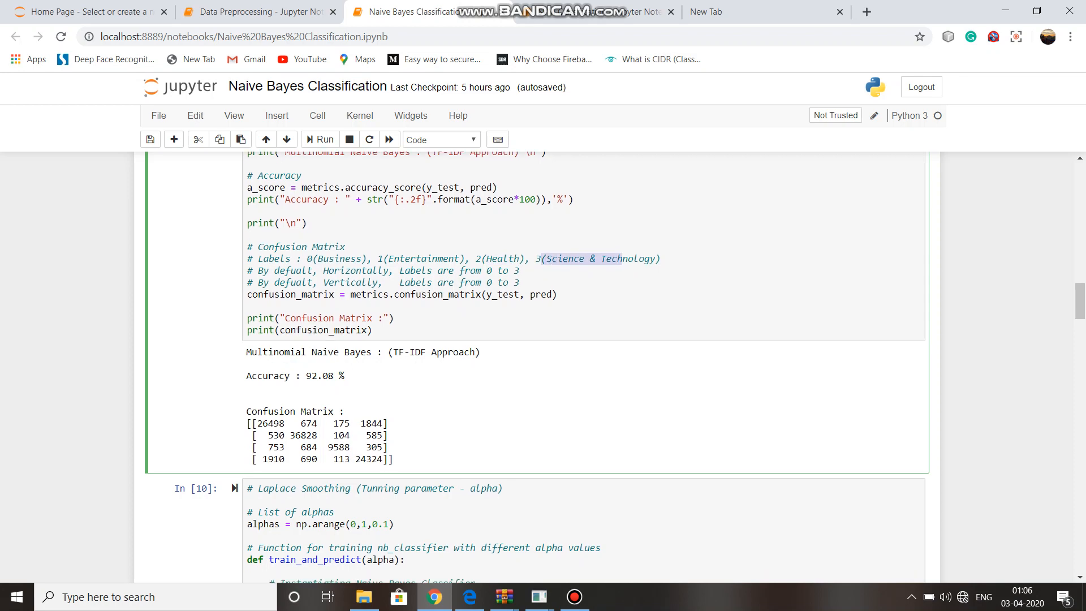
scroll(up, 3)
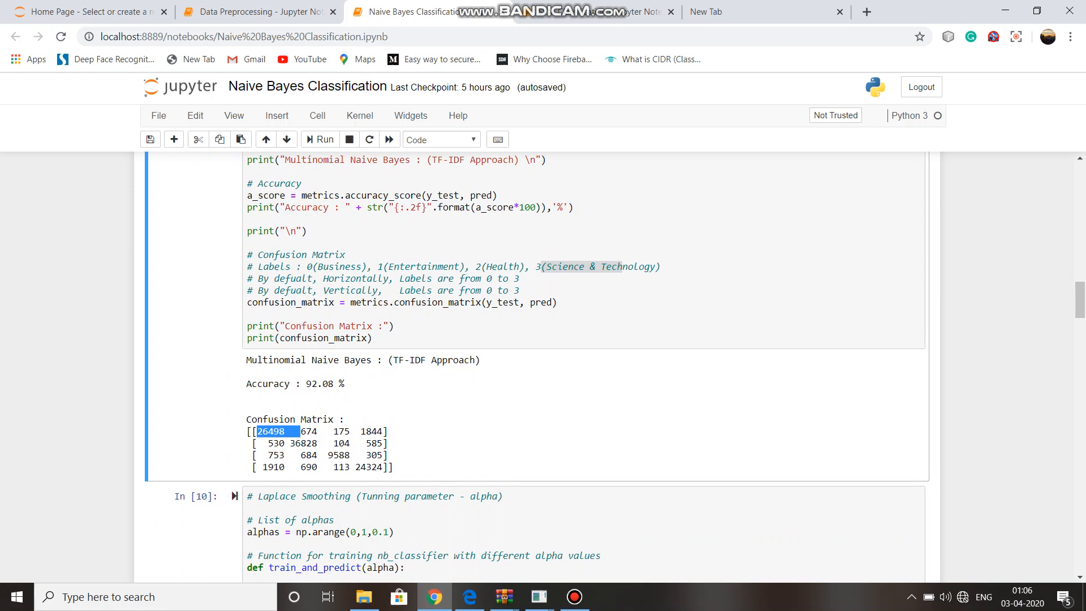
double_click(338, 455)
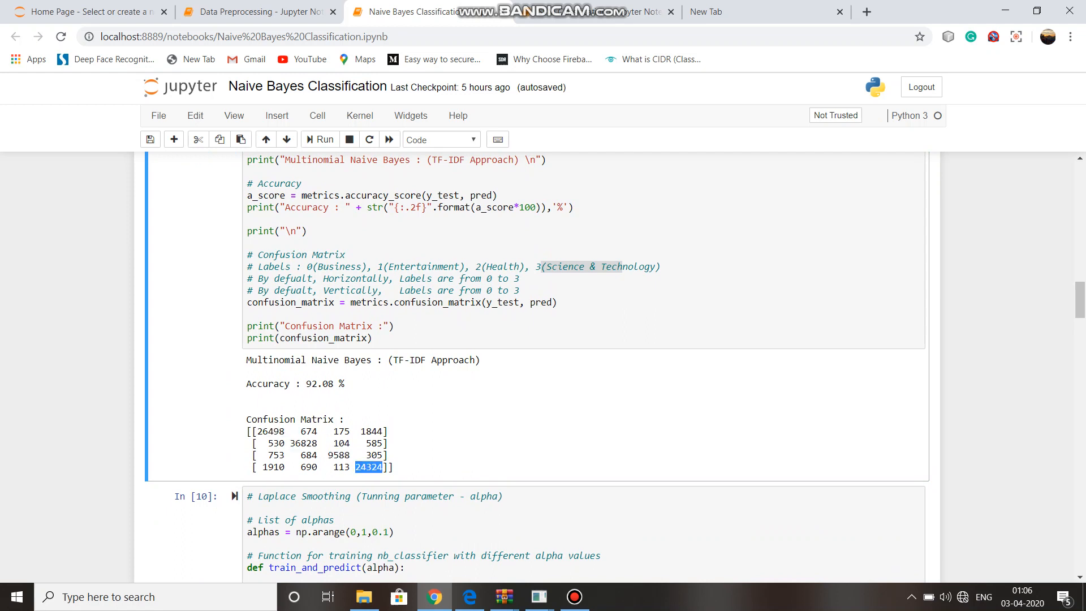
scroll(down, 3)
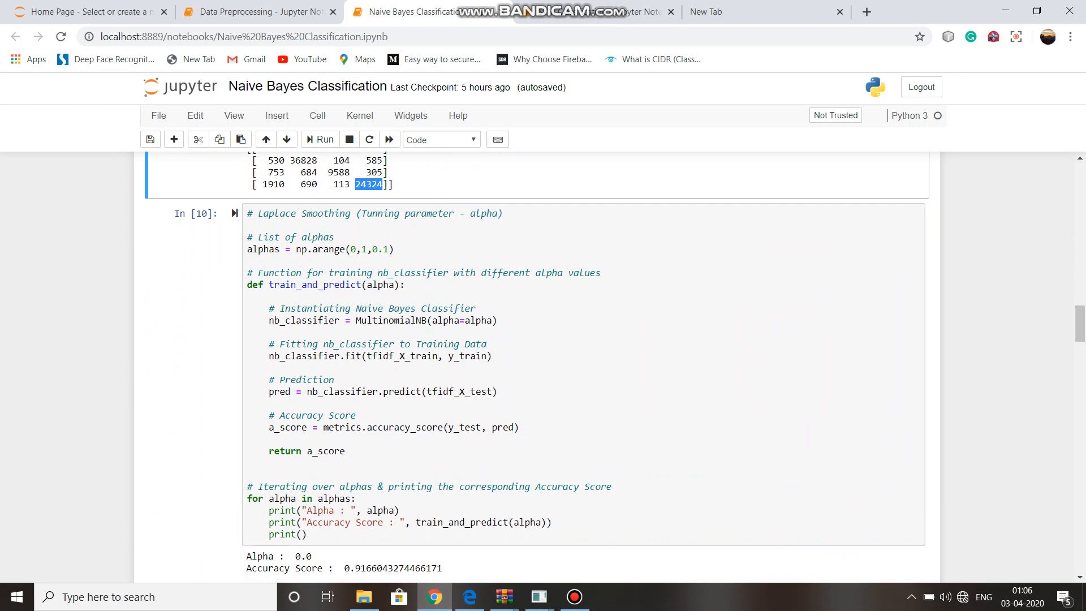
scroll(down, 3)
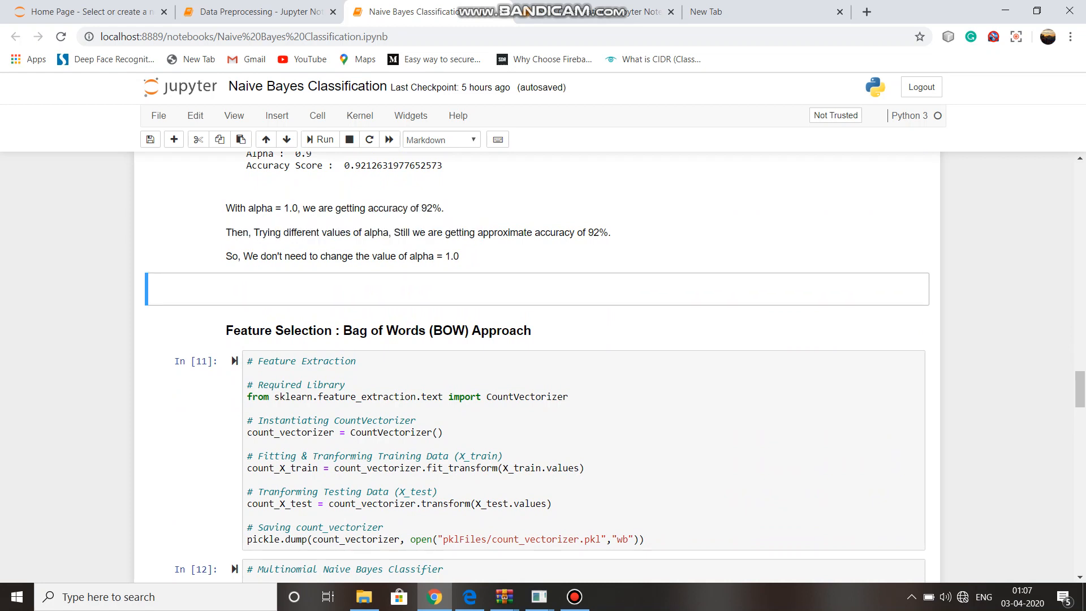
Reach the Naive Bayes BOW results and highlight the BOW Approach label
scroll(down, 3)
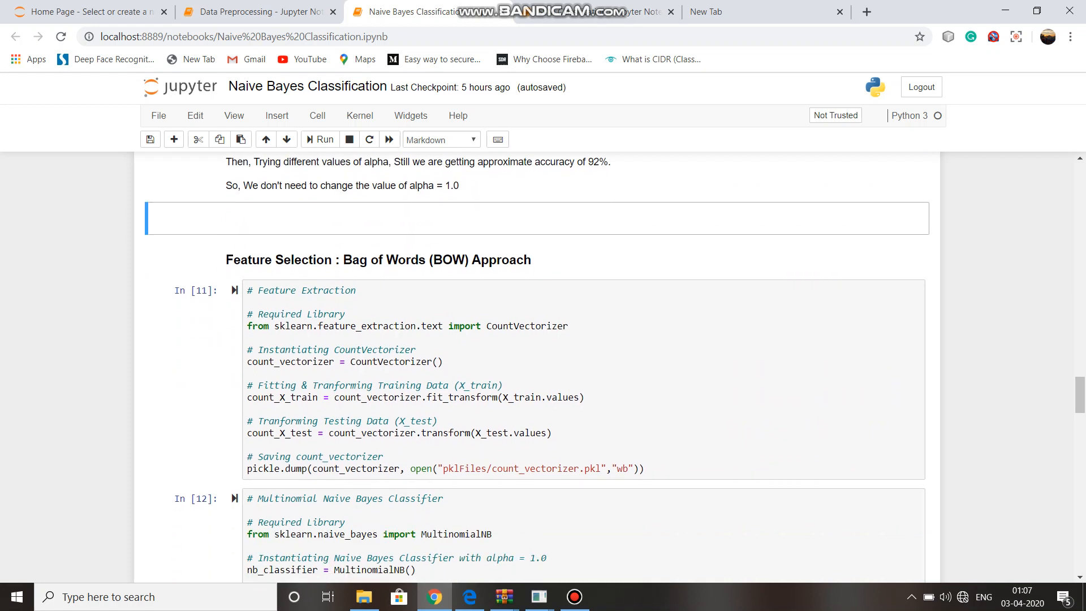
scroll(down, 3)
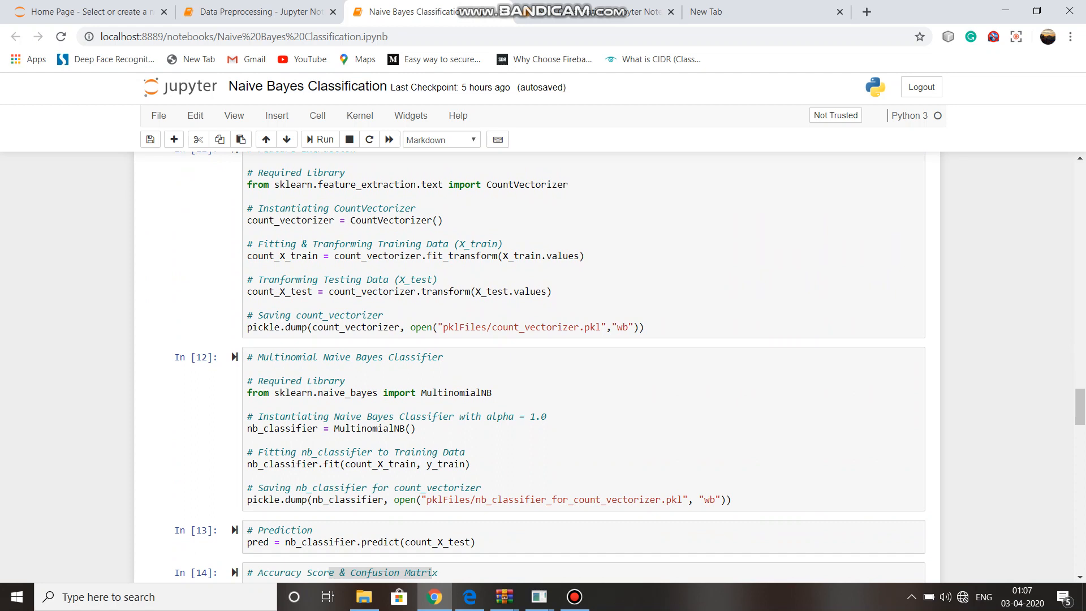
scroll(down, 3)
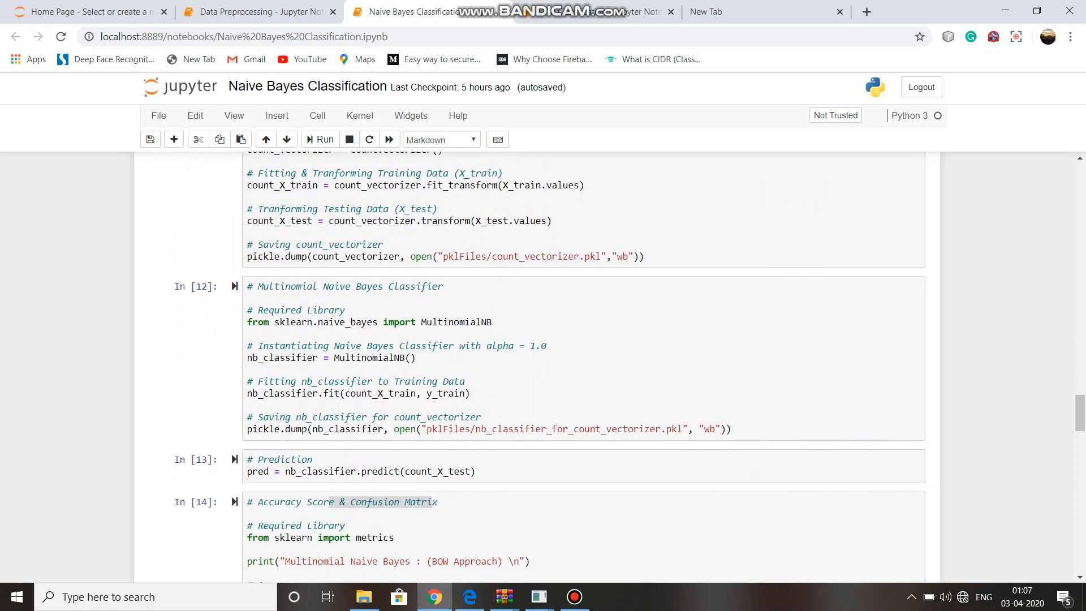
scroll(down, 3)
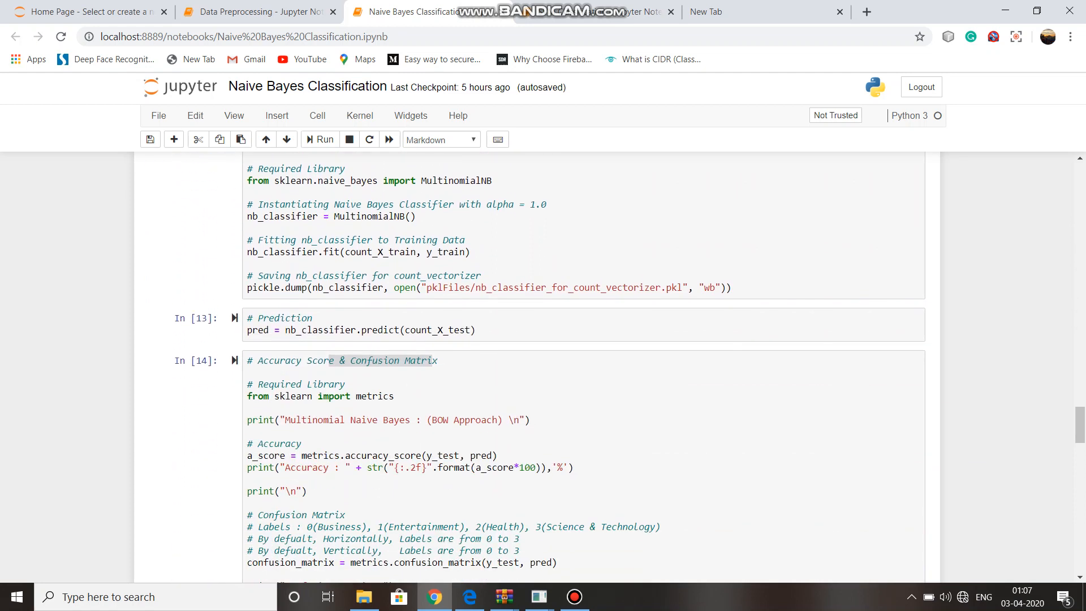
scroll(down, 3)
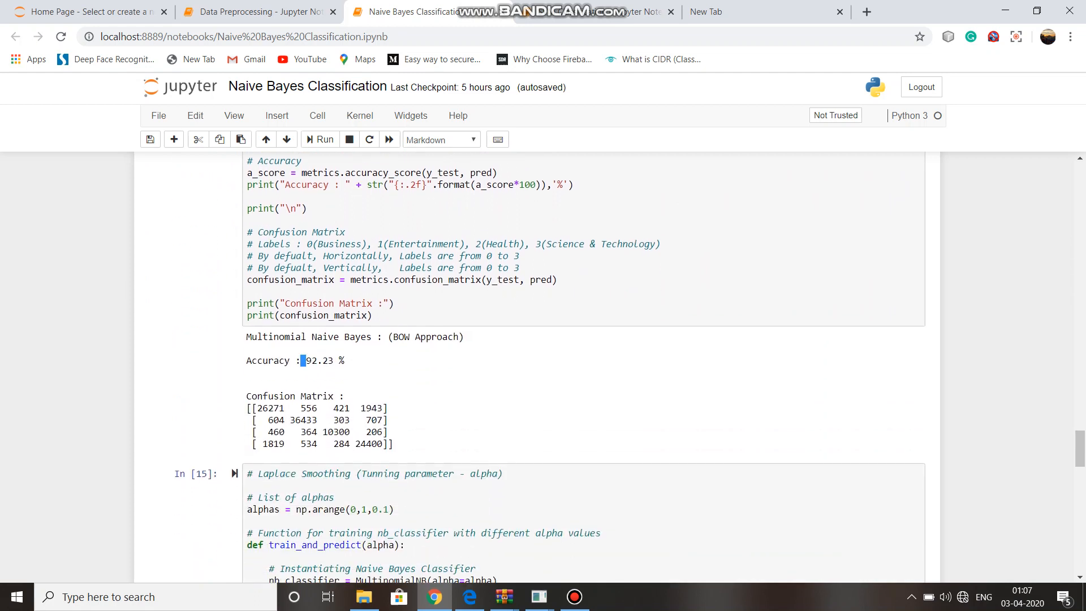
double_click(318, 360)
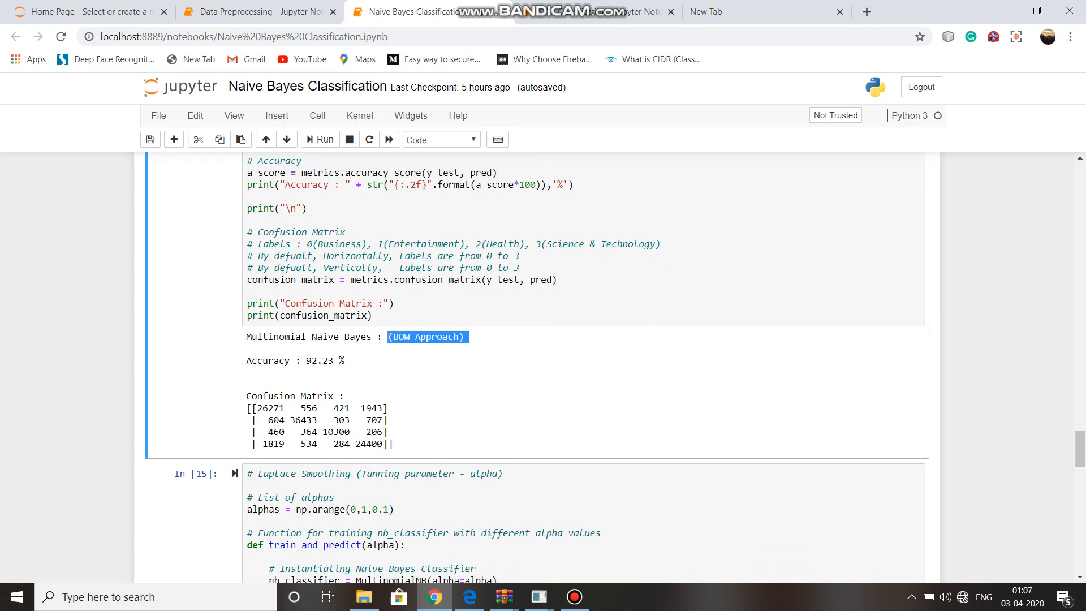
Review the alpha tuning cells and mark the 92% accuracy statement in the note
scroll(up, 3)
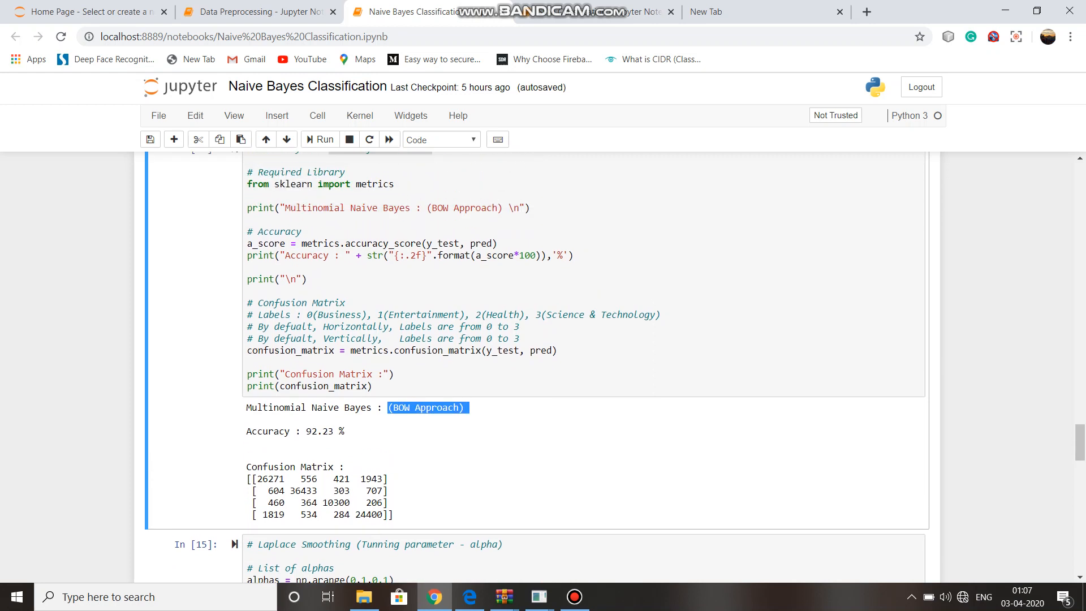
scroll(up, 3)
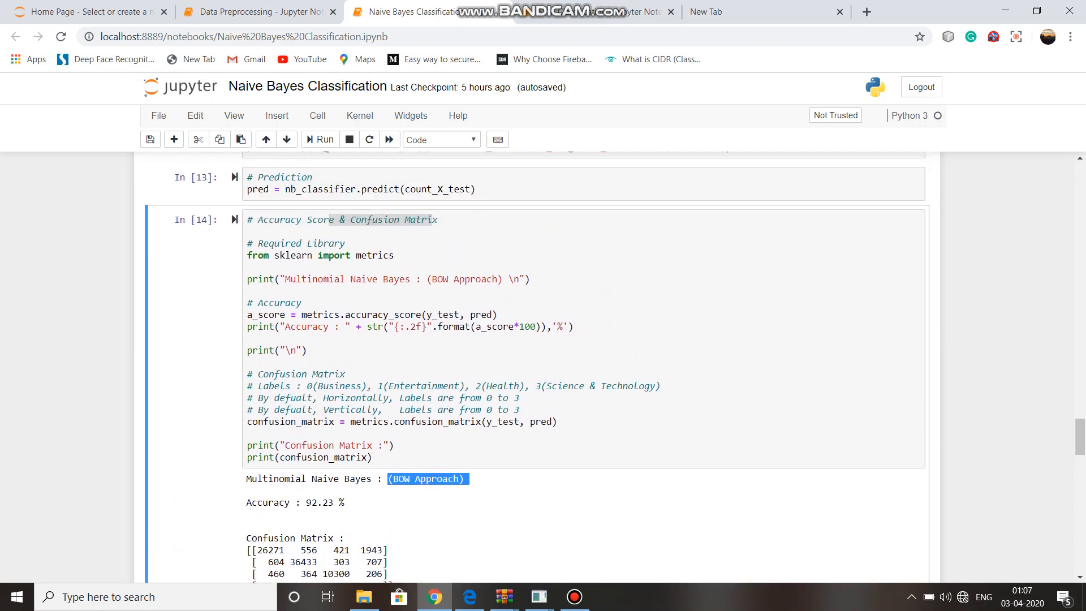
scroll(down, 3)
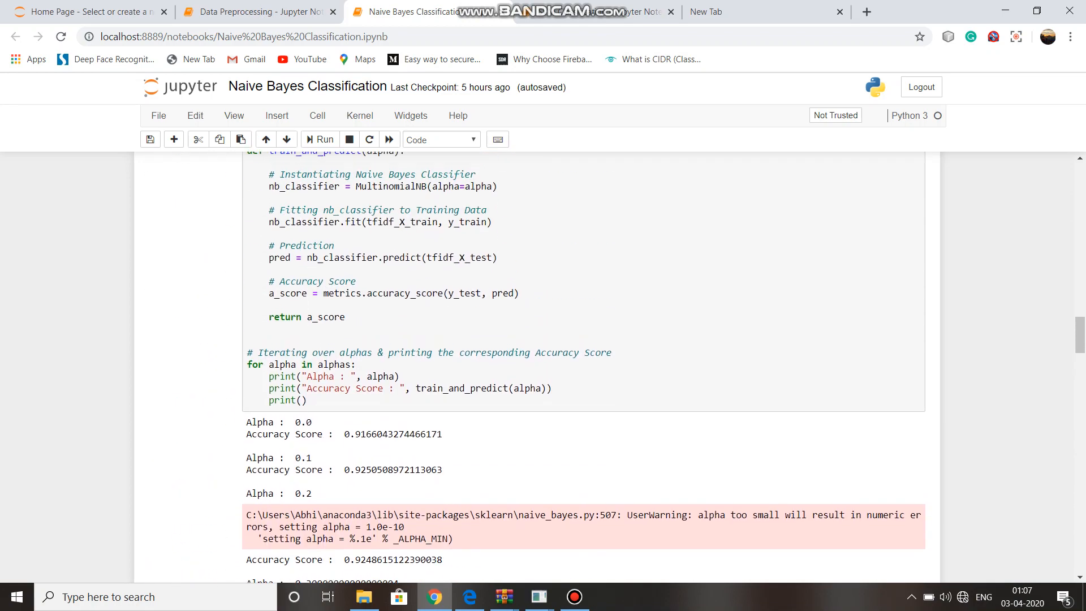
scroll(up, 3)
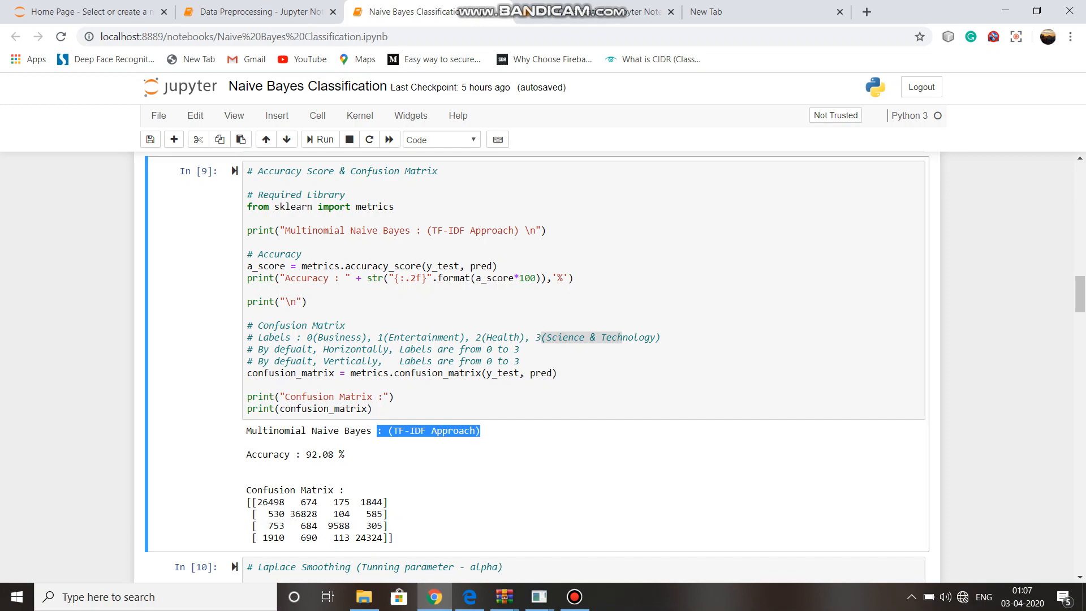
scroll(down, 3)
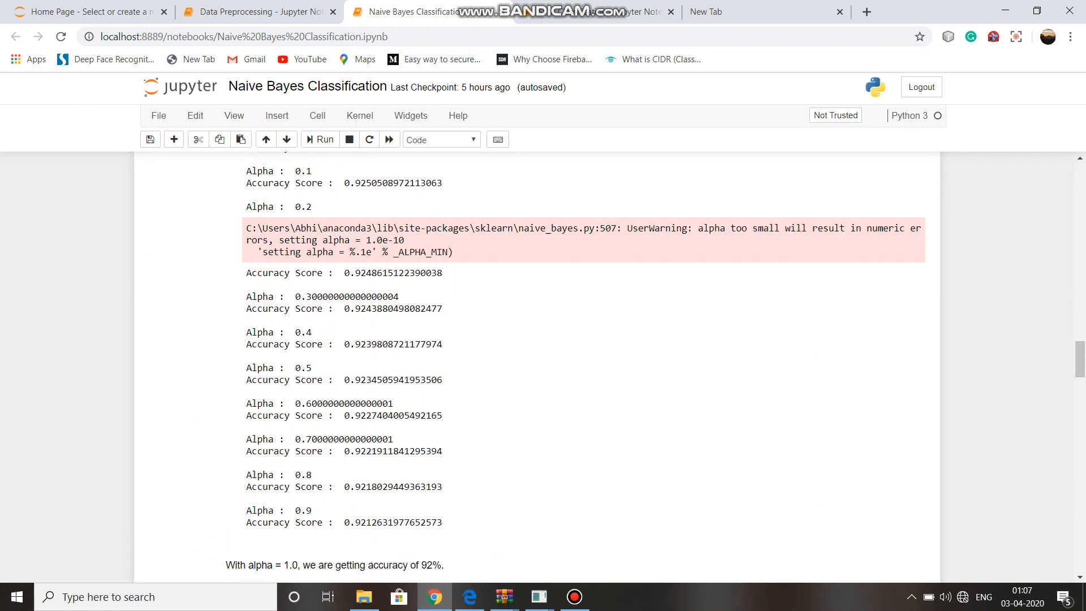
scroll(up, 3)
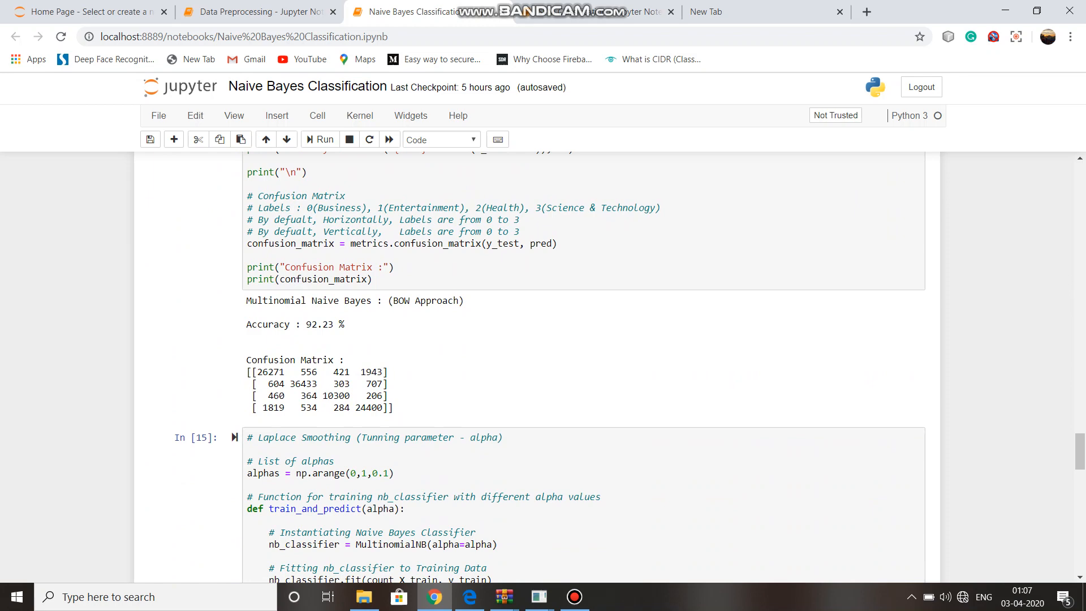
scroll(up, 3)
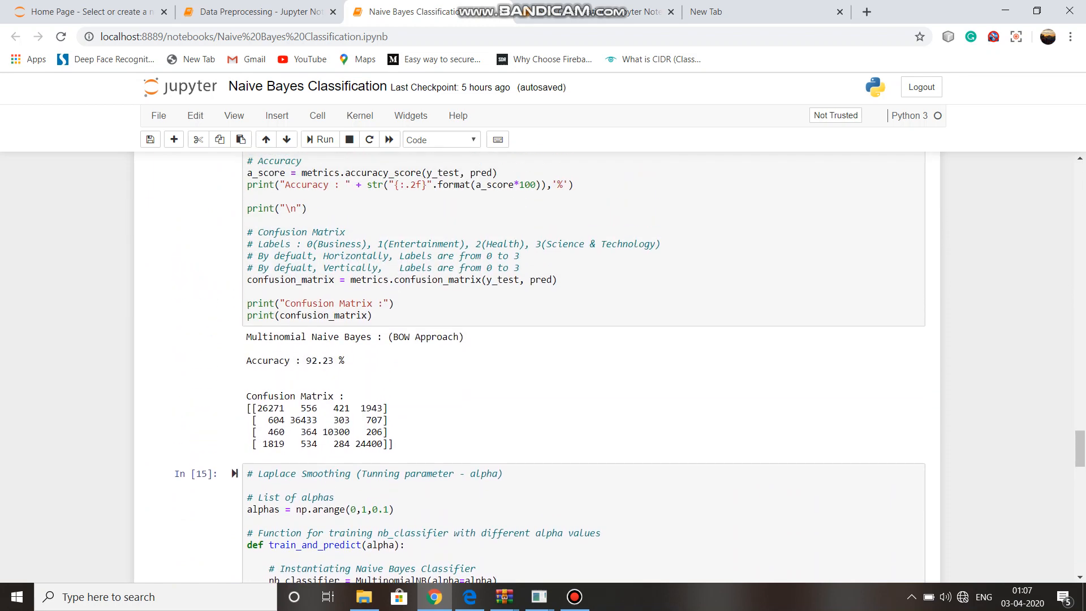
scroll(down, 3)
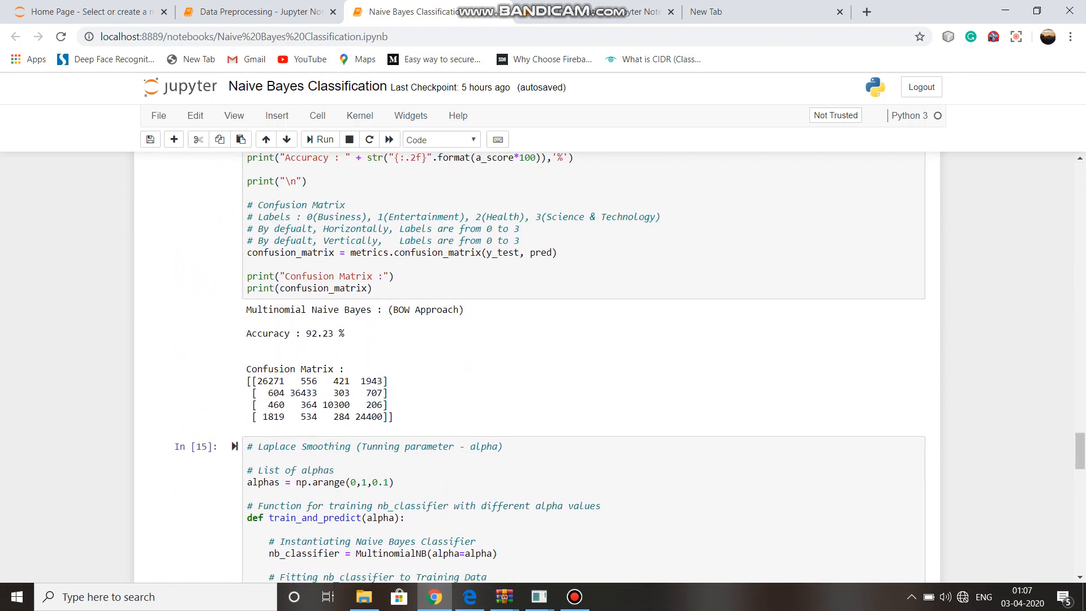
scroll(down, 3)
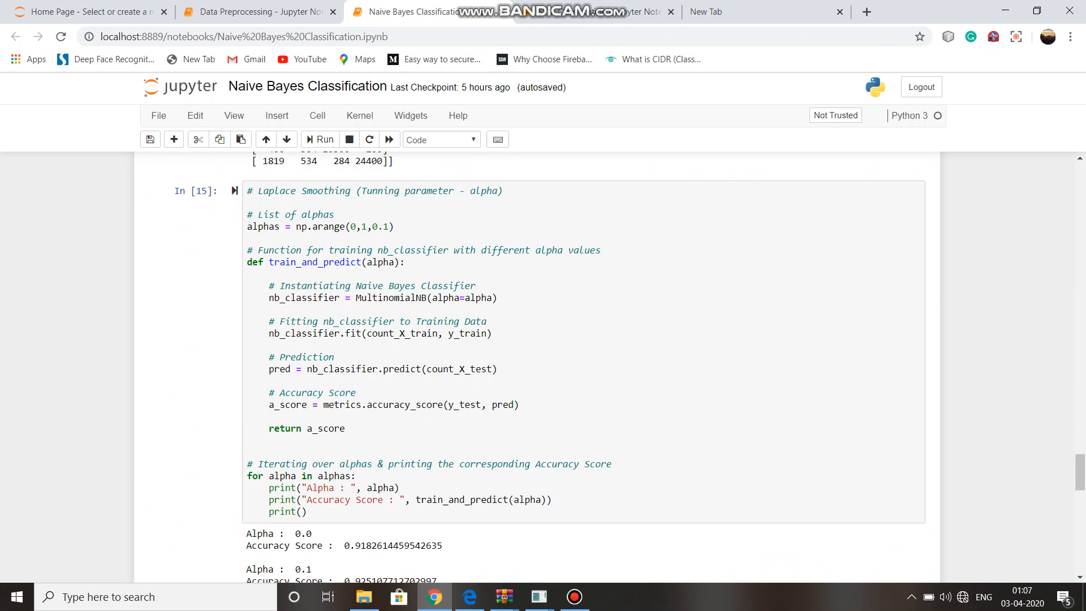
scroll(down, 3)
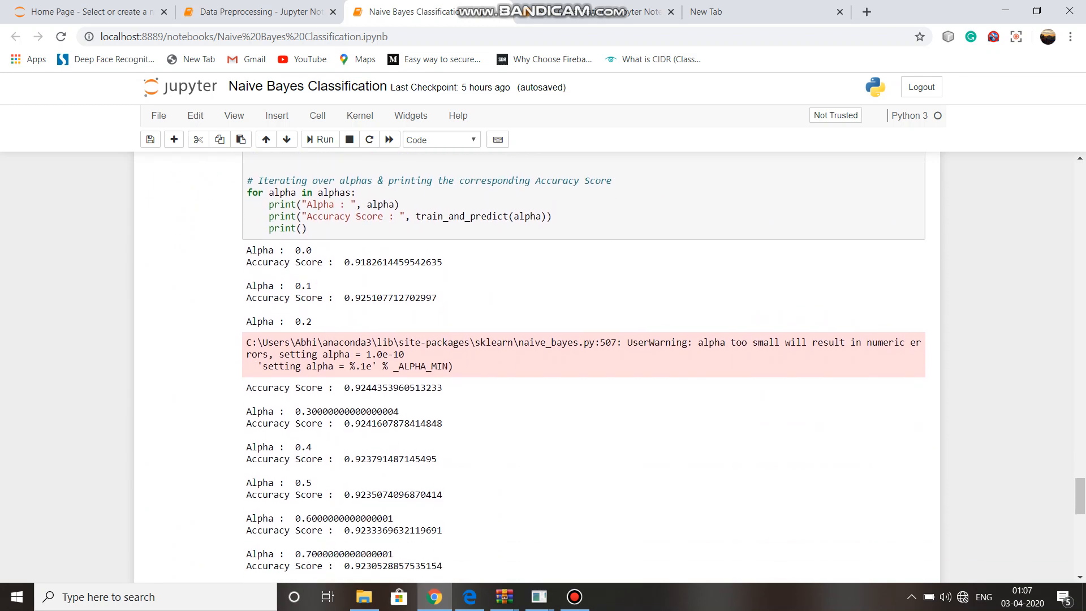
scroll(down, 3)
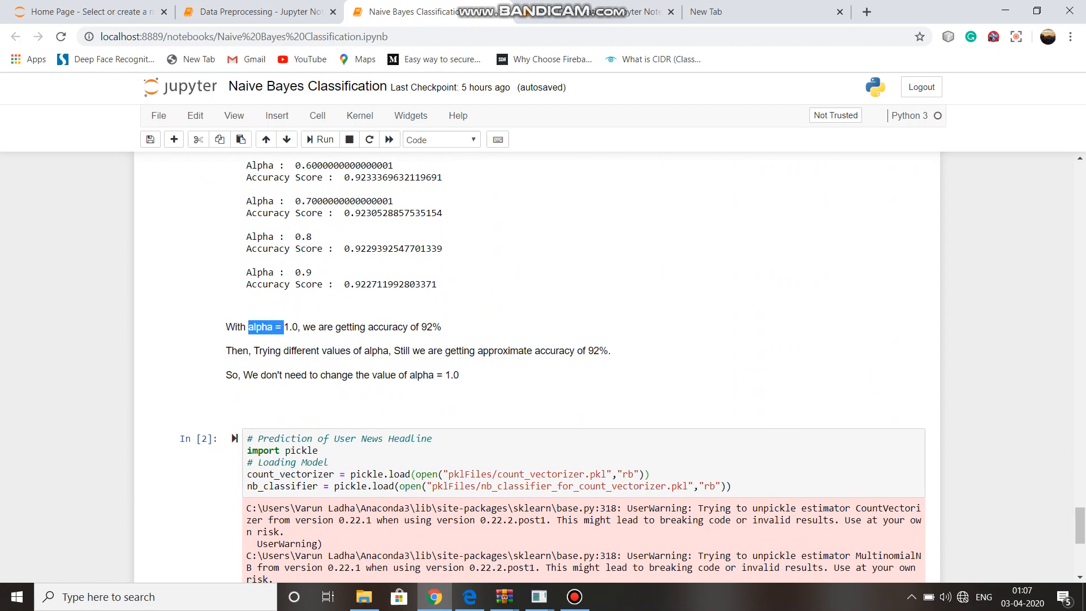
click(416, 349)
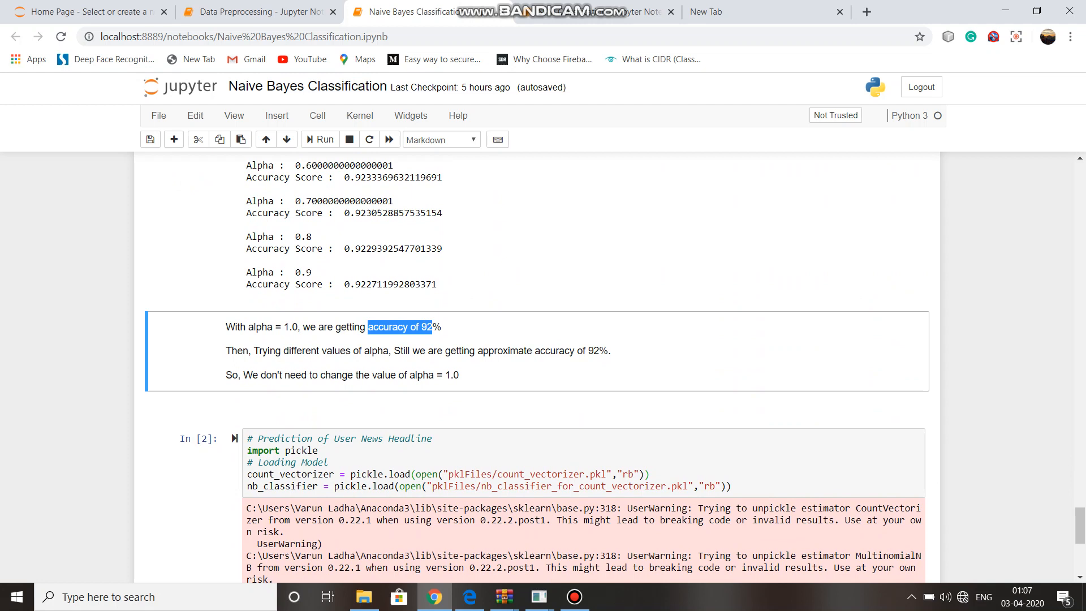
Select the headline prediction cell In [3] and rerun it
scroll(down, 3)
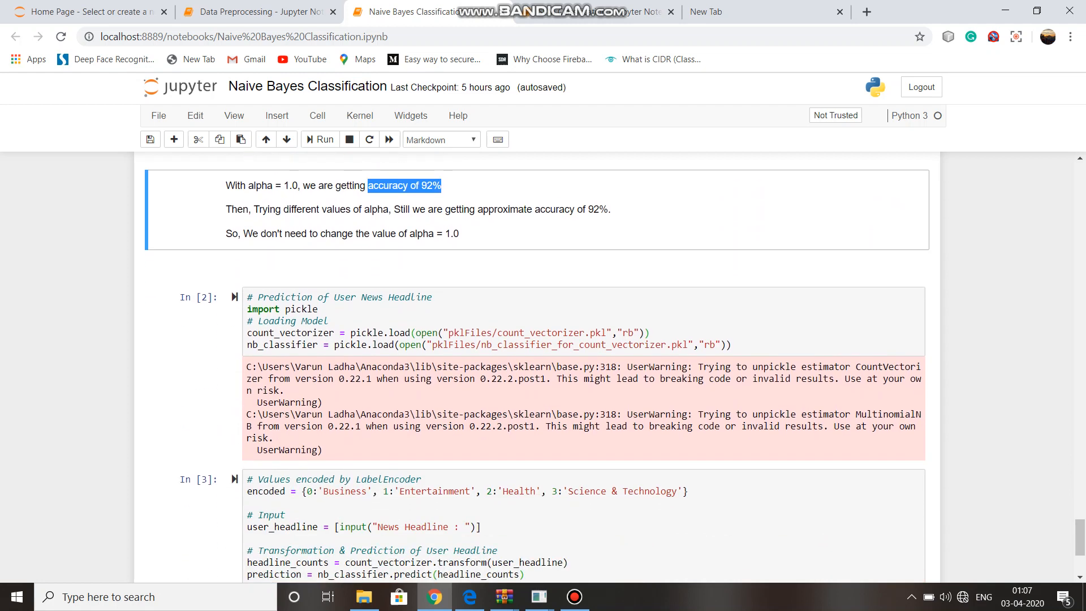
scroll(down, 3)
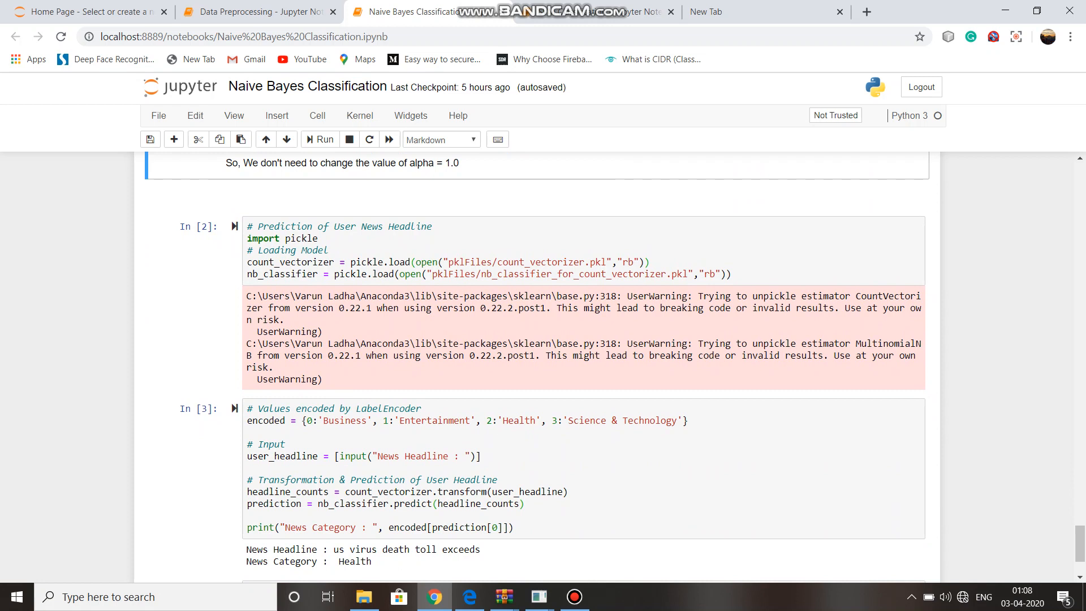
click(497, 479)
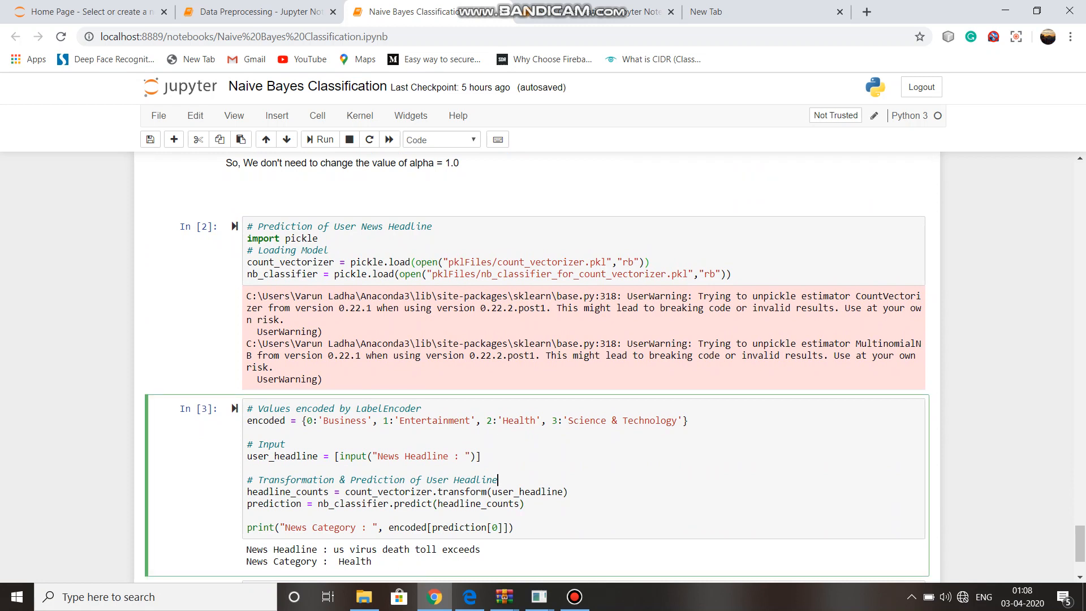
click(319, 139)
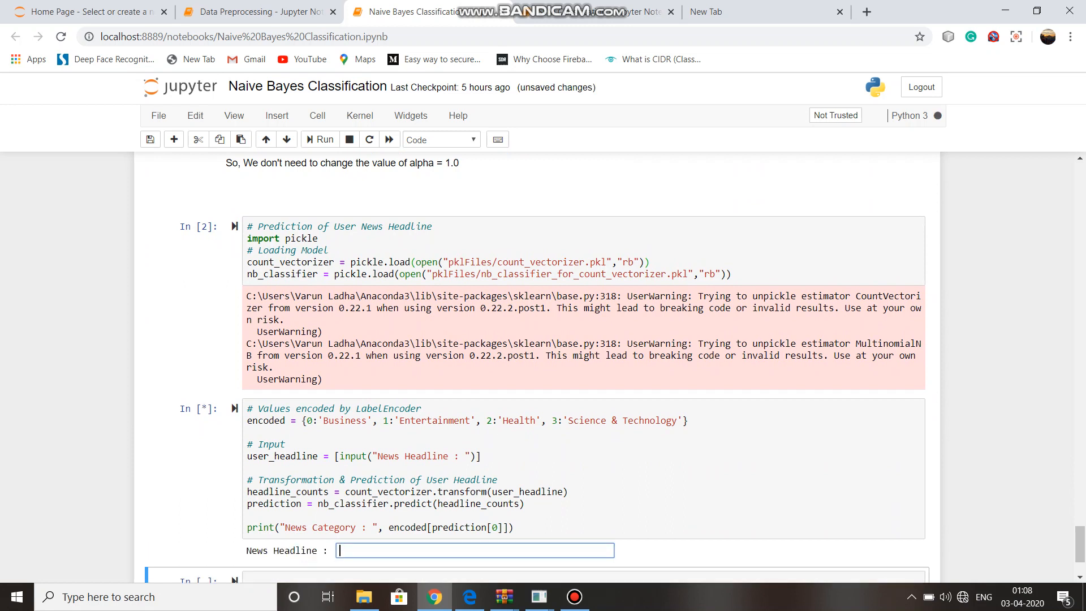
Classify the headline 'movie award to paul', which Naive Bayes labels Entertainment
scroll(down, 3)
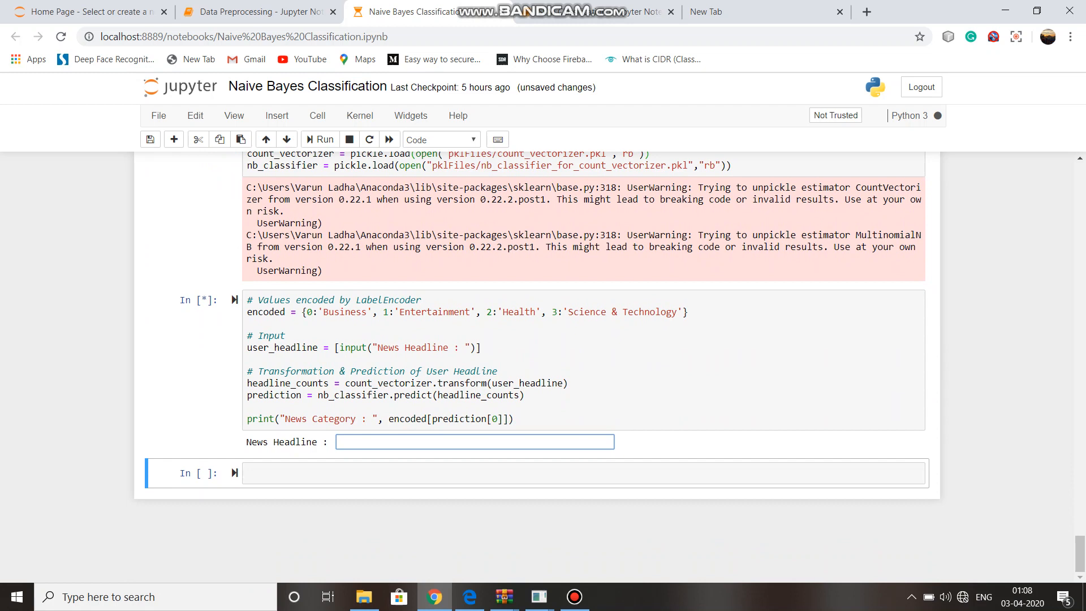
text(movi)
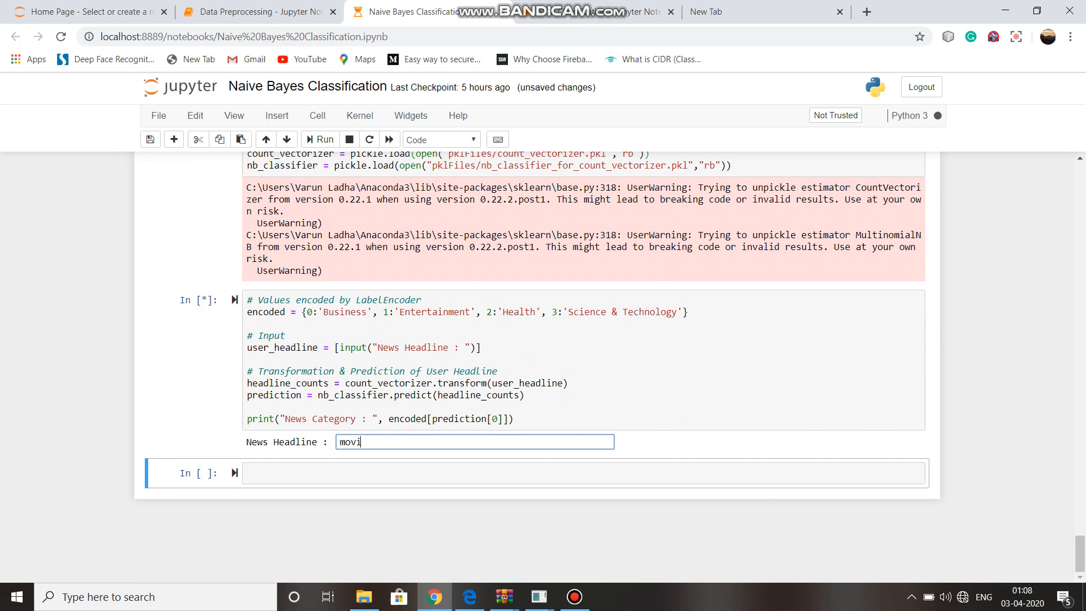
text(e award)
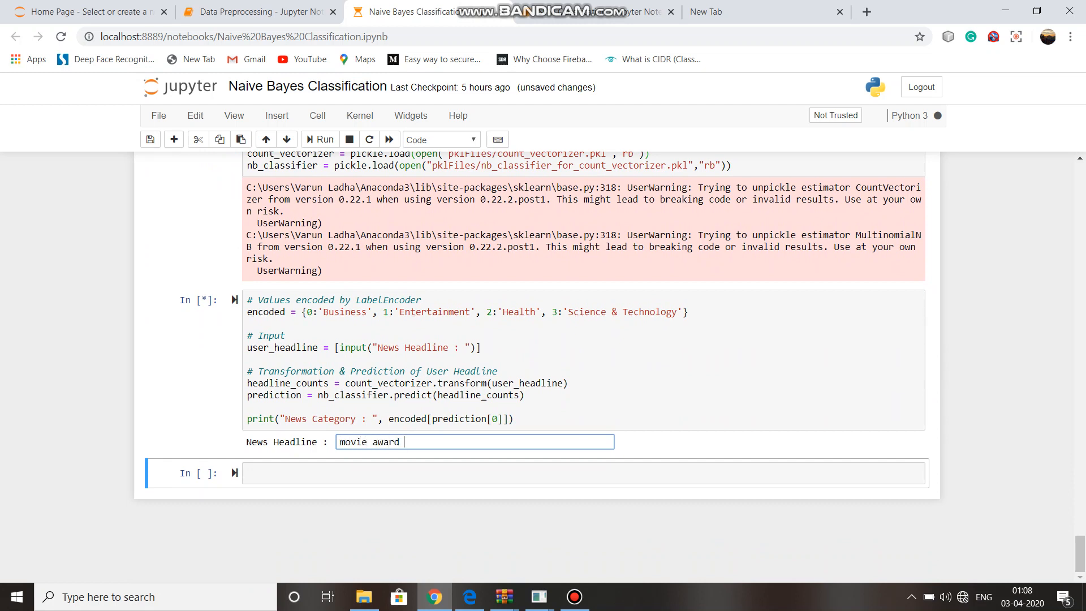
text(to)
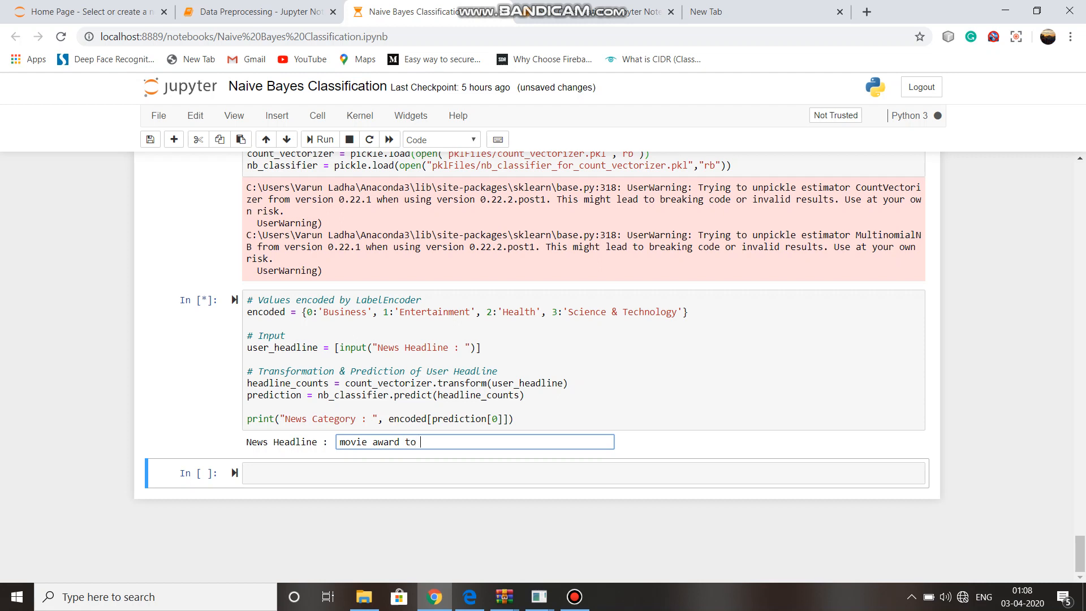
text(pau)
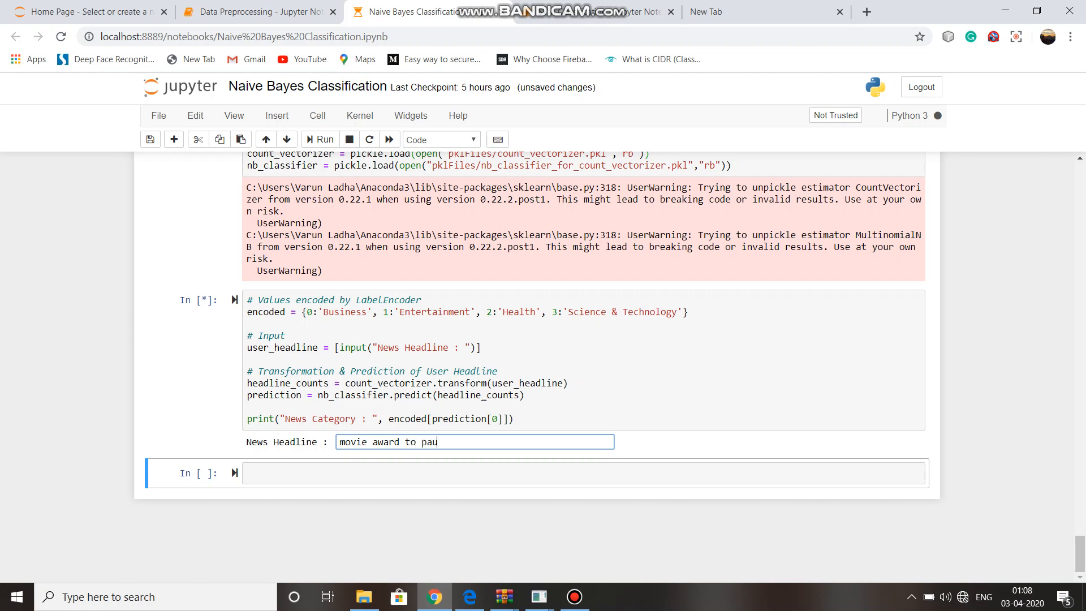
text(l)
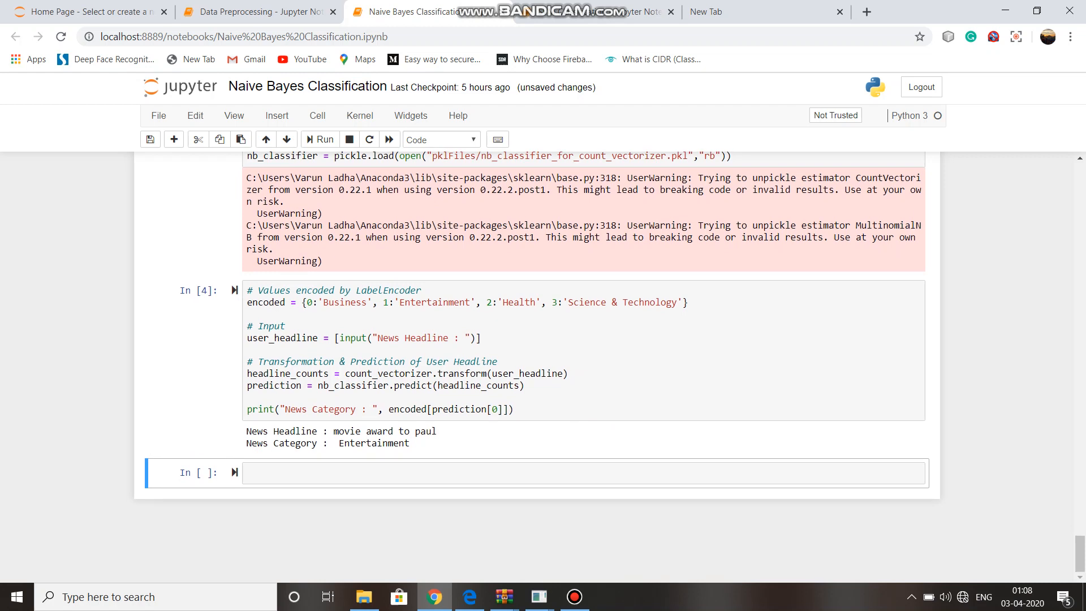
double_click(325, 443)
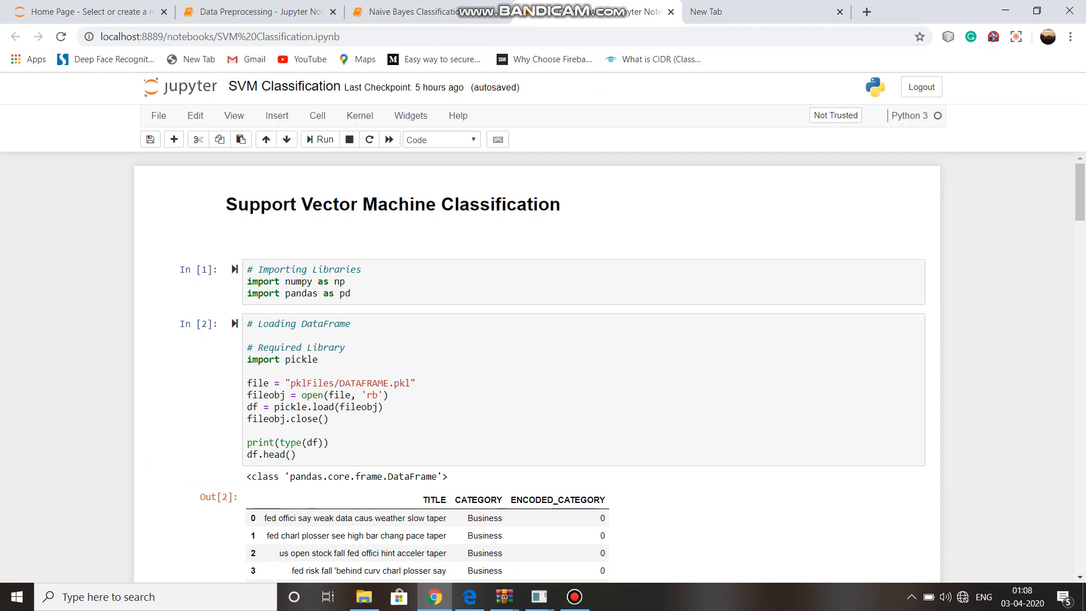
Scroll through the SVM data, split and TF-IDF cells and highlight the 94.59% accuracy
scroll(down, 3)
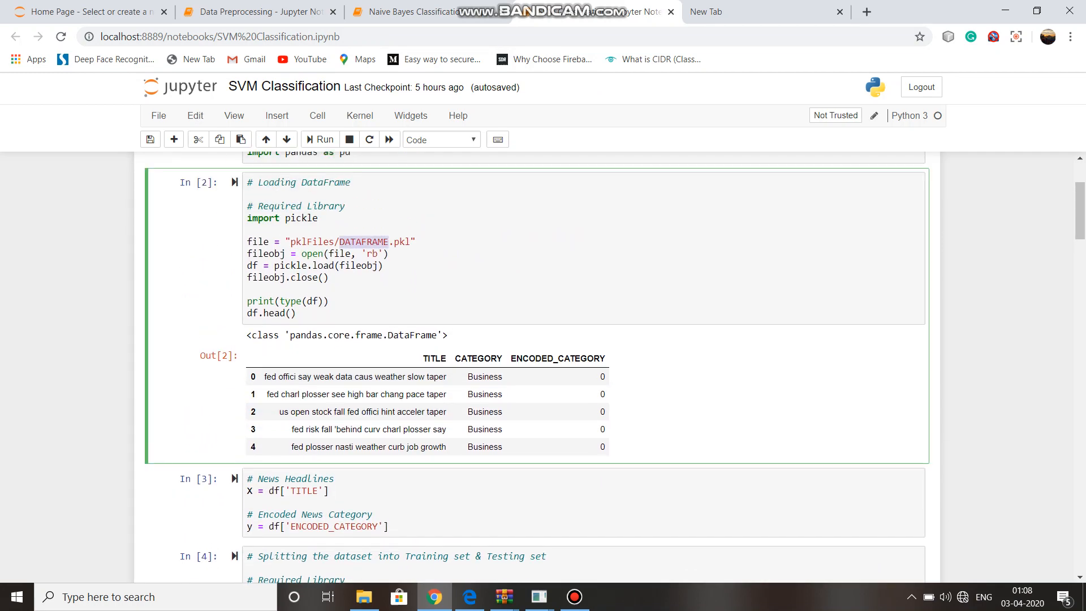
scroll(down, 3)
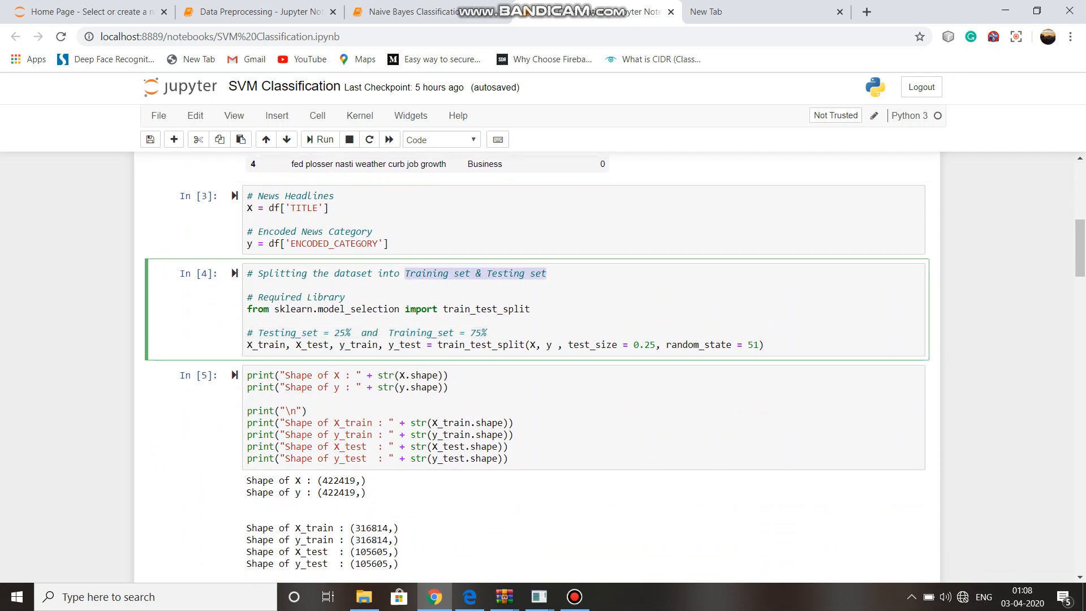
scroll(down, 3)
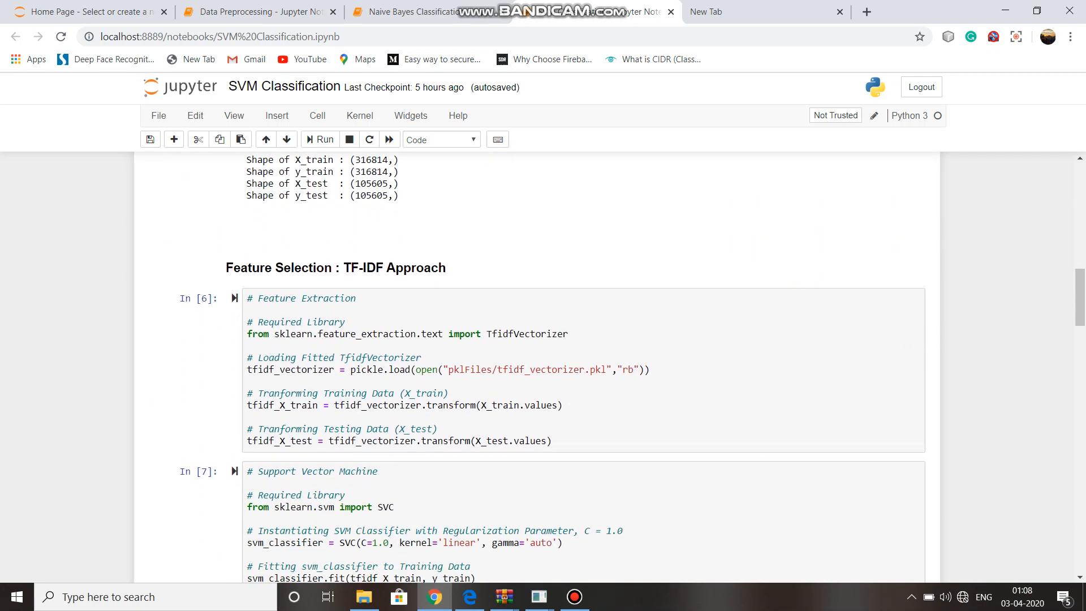
scroll(down, 3)
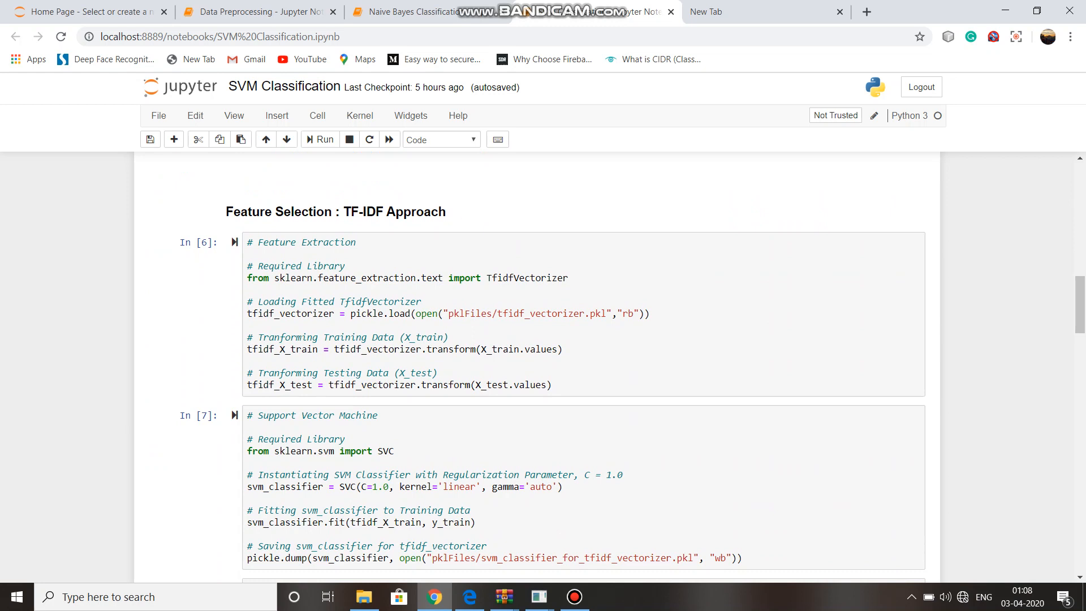
scroll(down, 3)
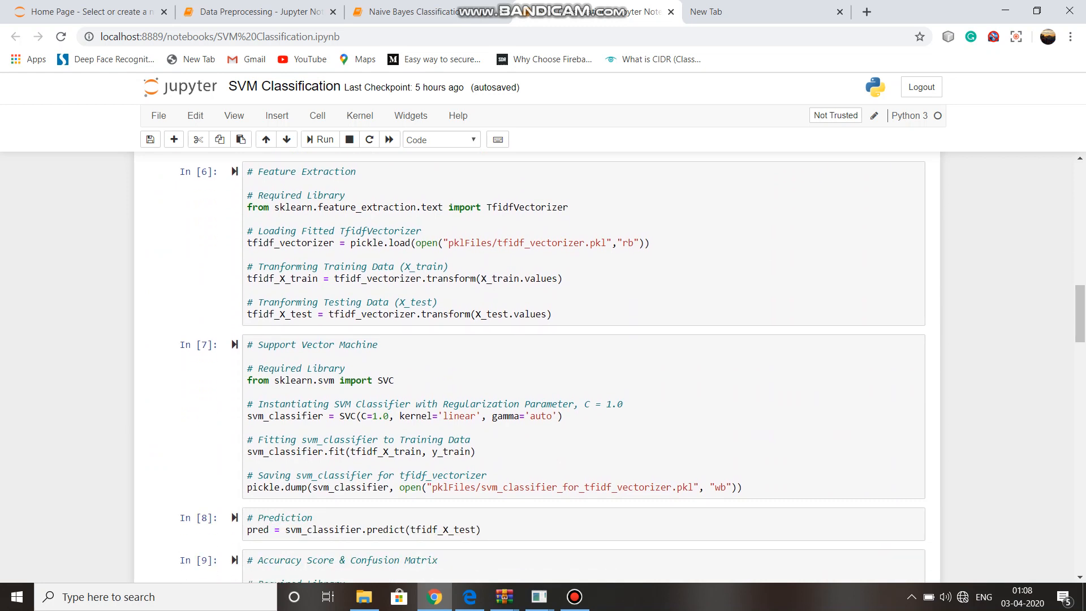
scroll(down, 3)
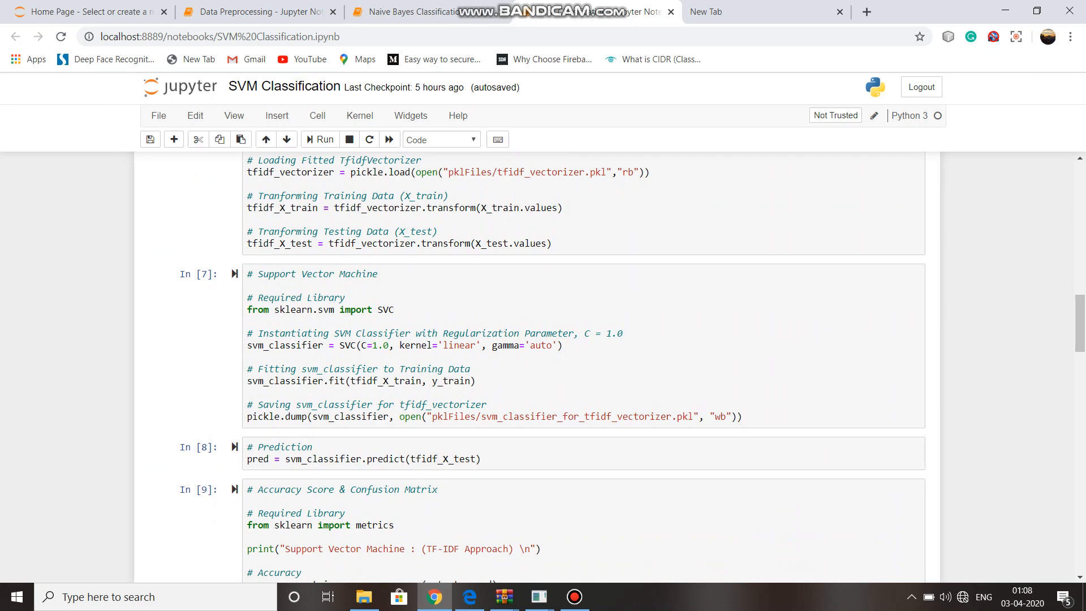
scroll(down, 3)
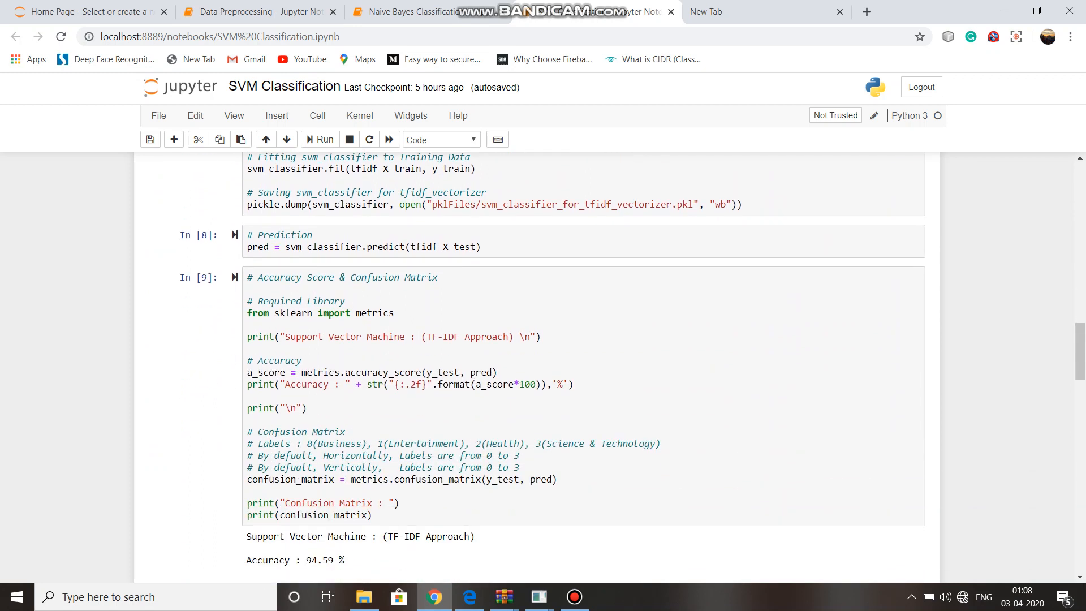
scroll(down, 3)
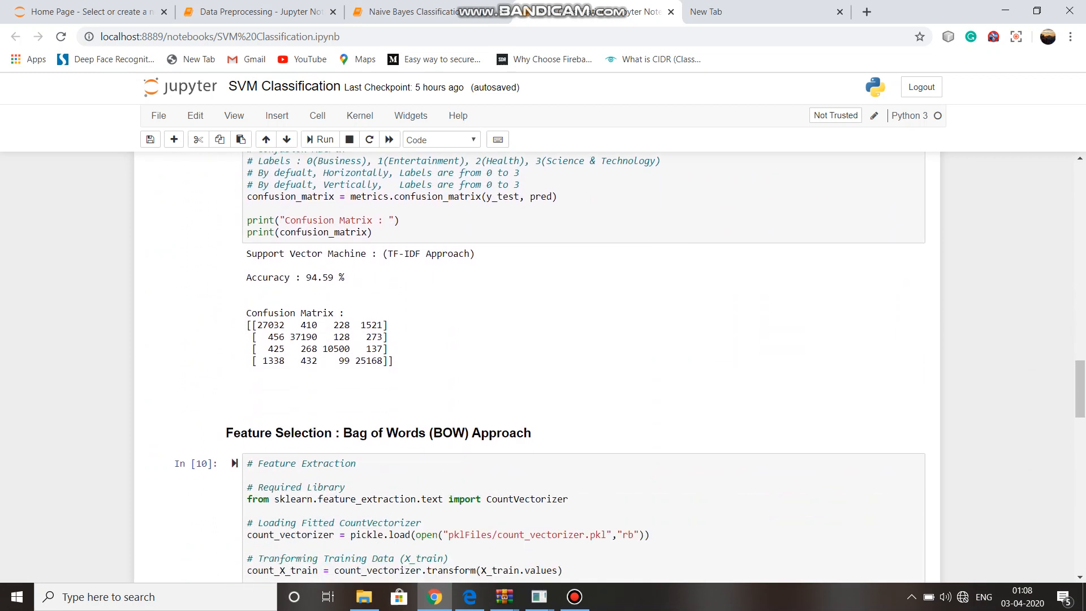
double_click(322, 277)
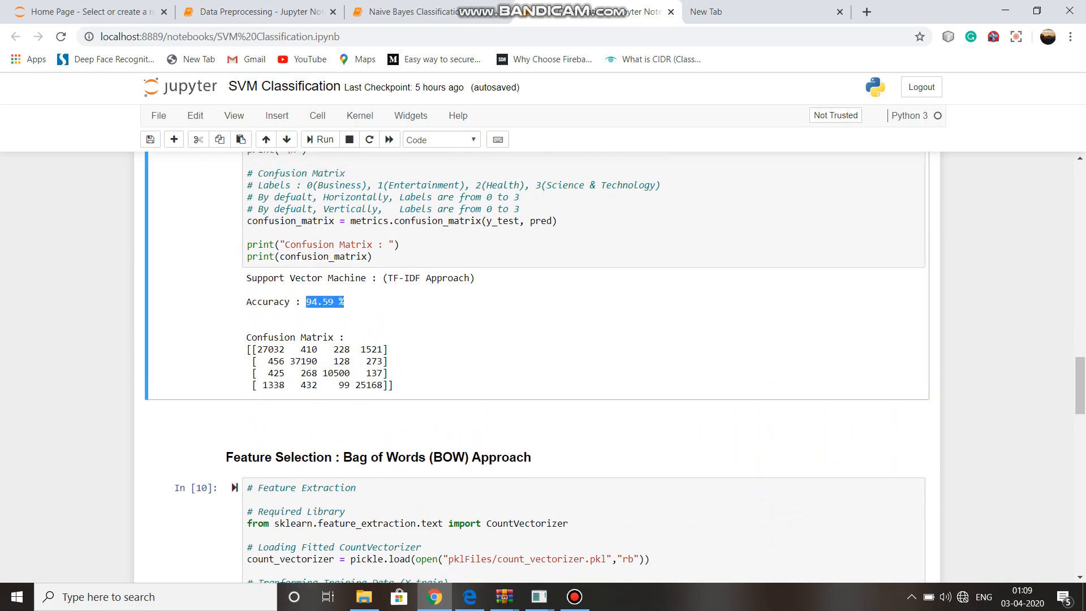
Reach the SVM Bag of Words section and highlight its 94.44% accuracy
scroll(up, 3)
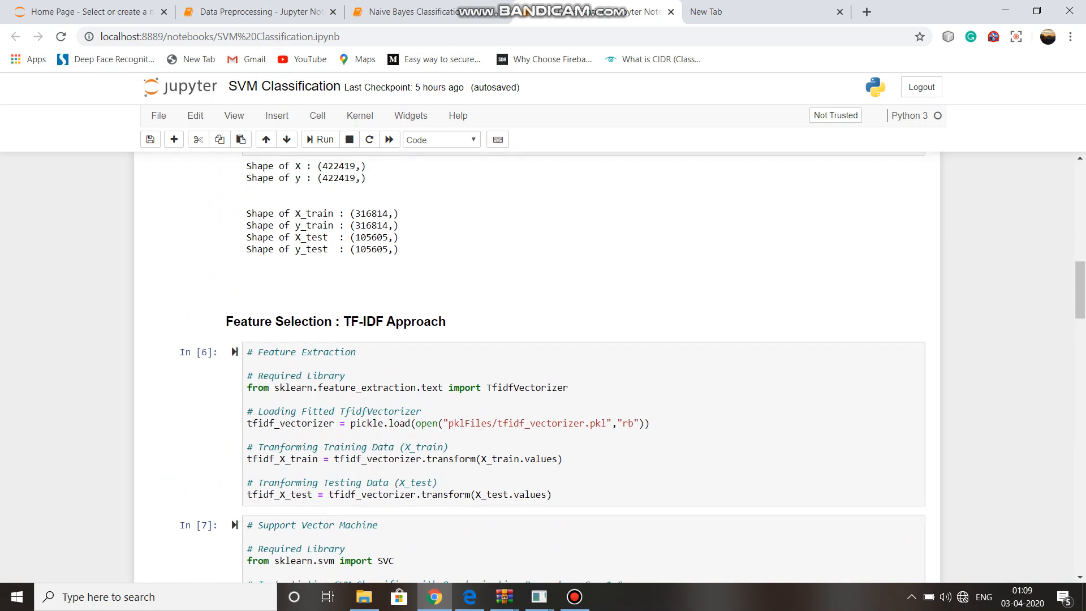
scroll(down, 3)
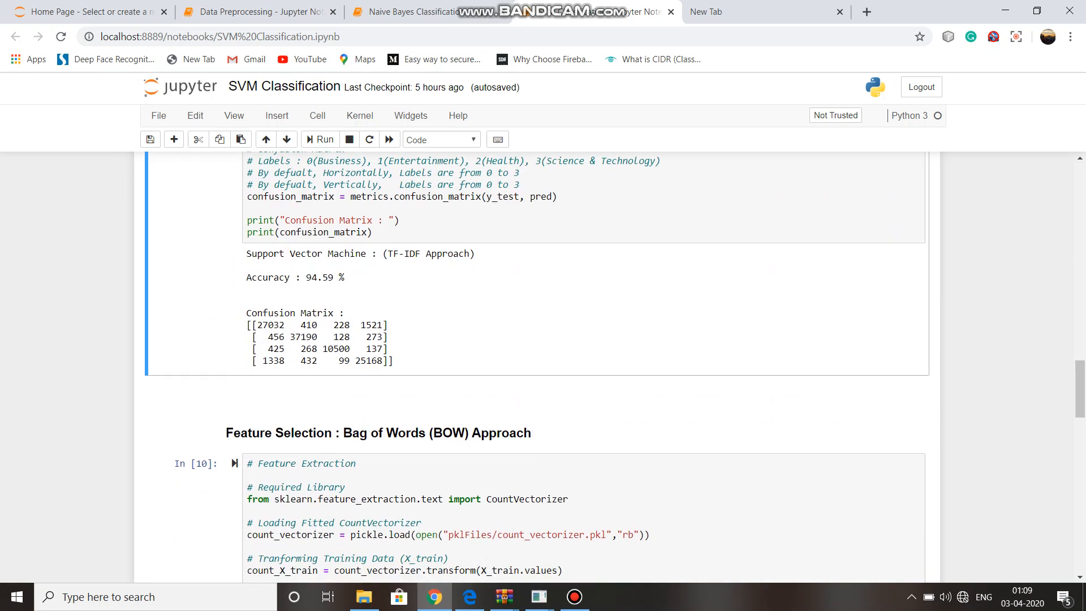
scroll(down, 3)
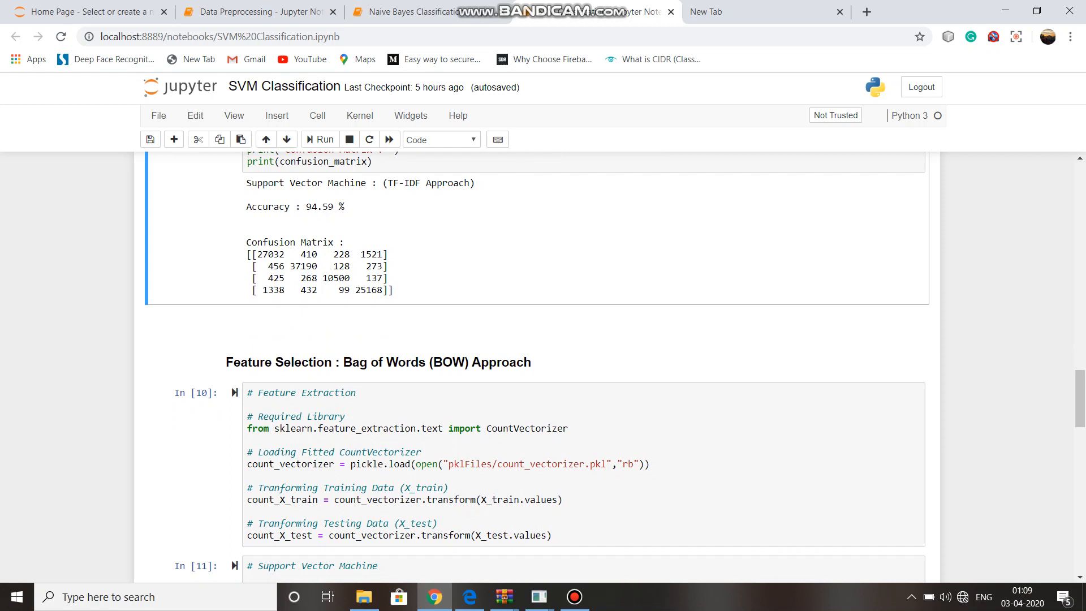
scroll(down, 3)
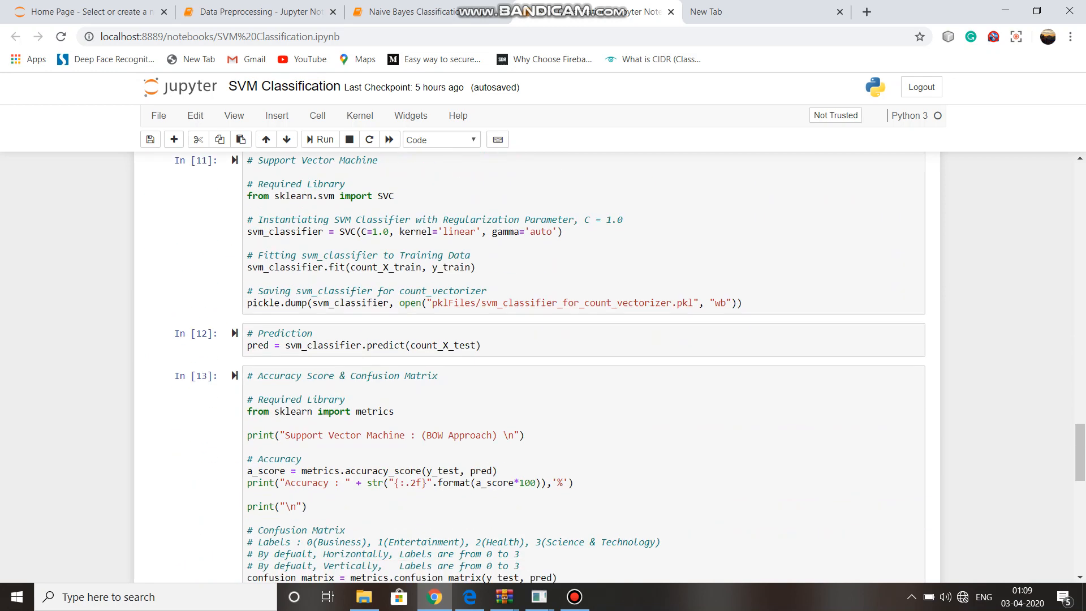
scroll(down, 3)
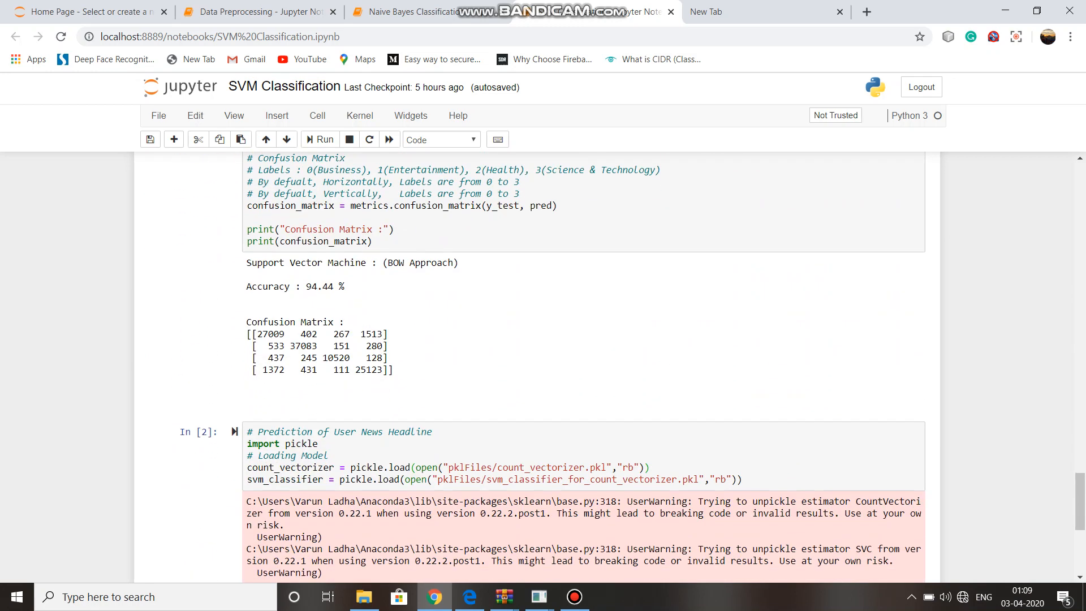
double_click(418, 263)
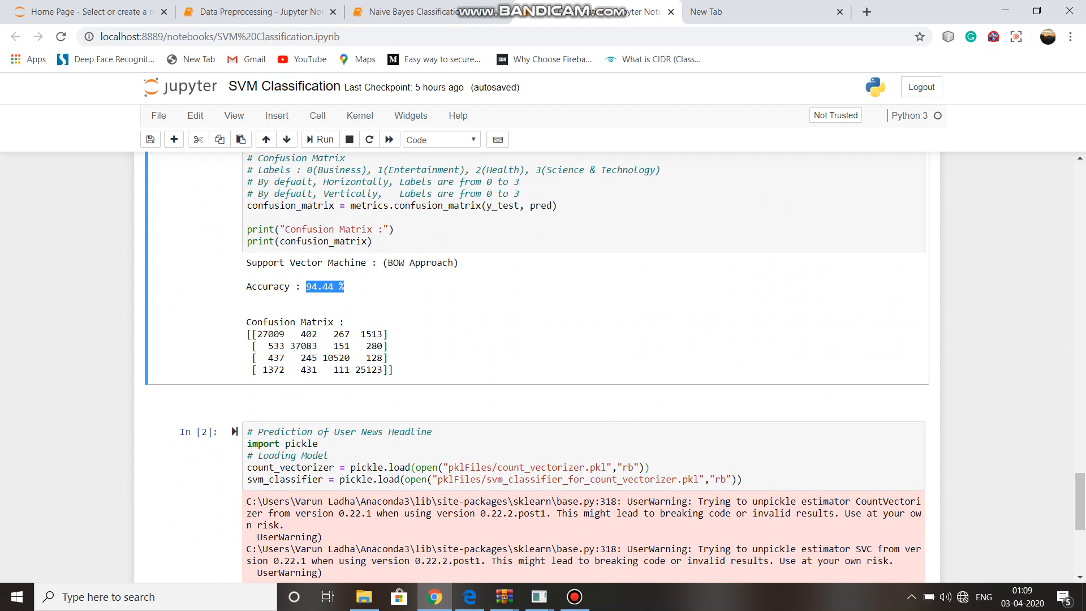
Highlight the 25123 value and scroll down to the headline prediction cells
scroll(up, 3)
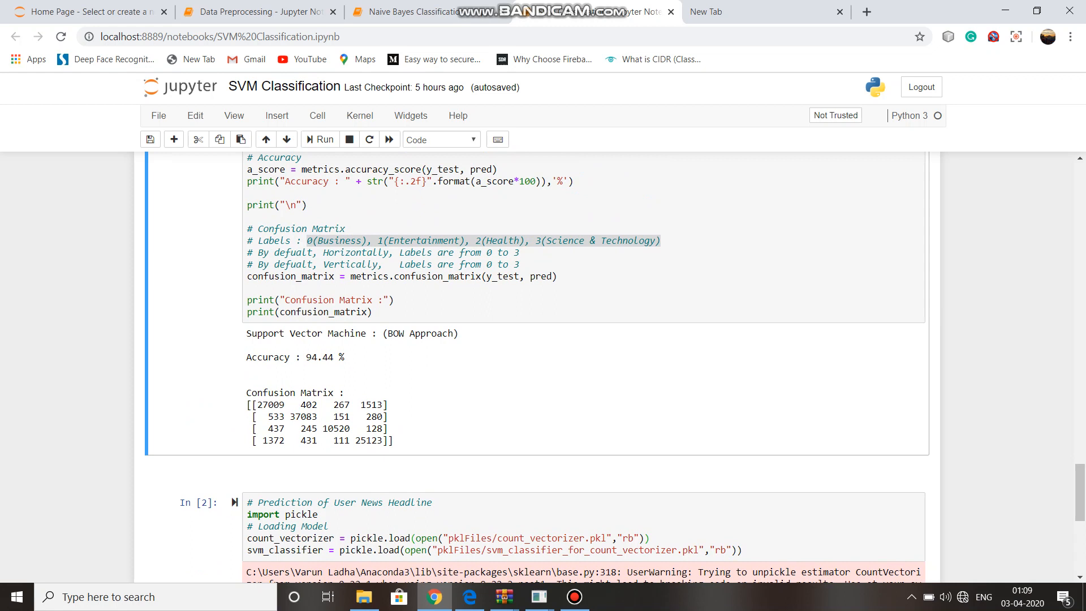
double_click(339, 428)
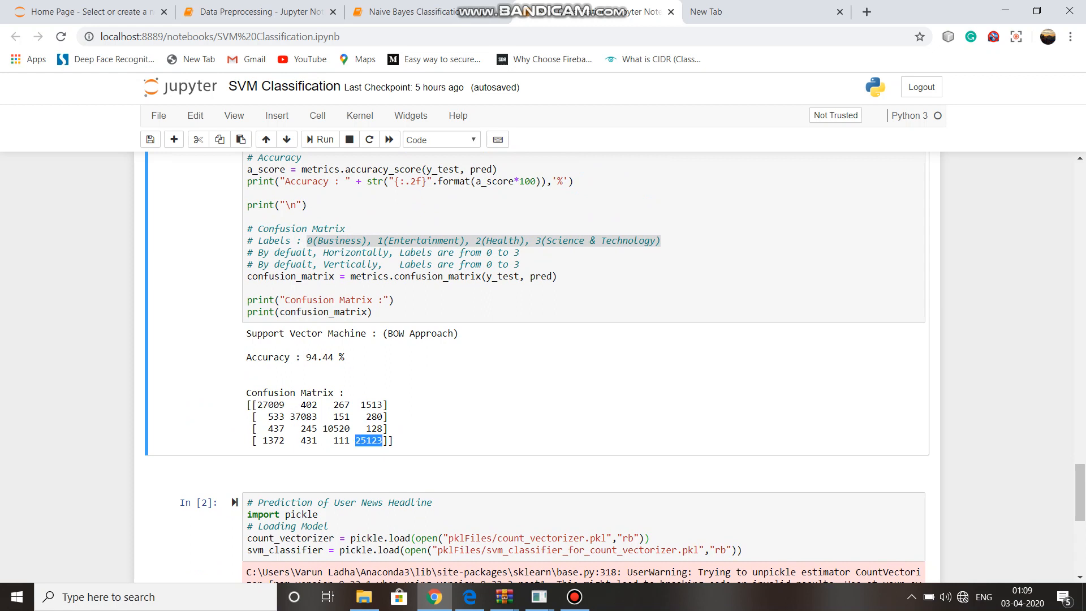
scroll(down, 3)
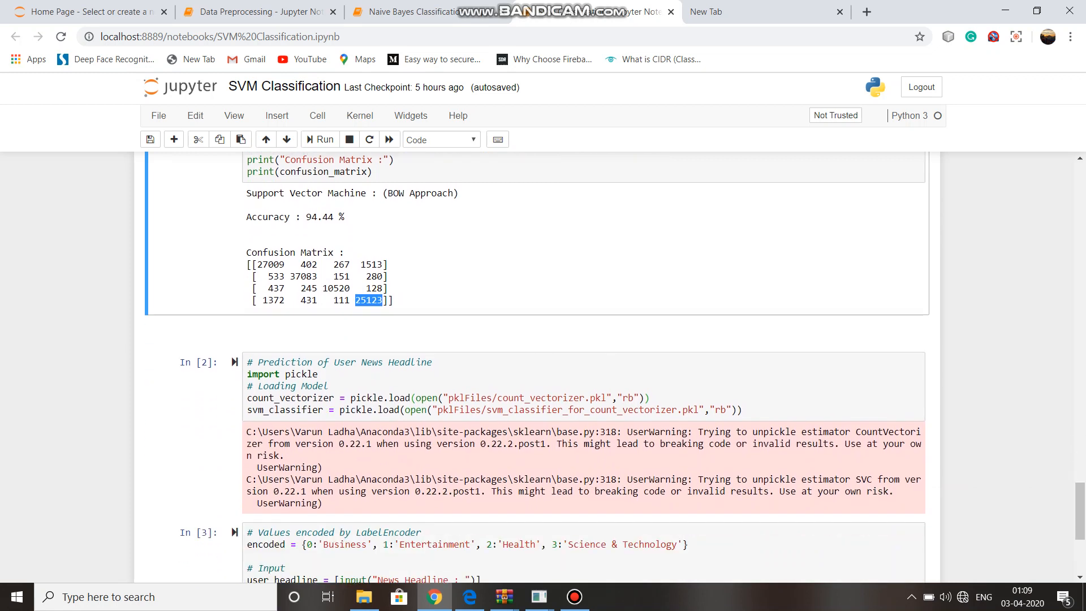
scroll(down, 3)
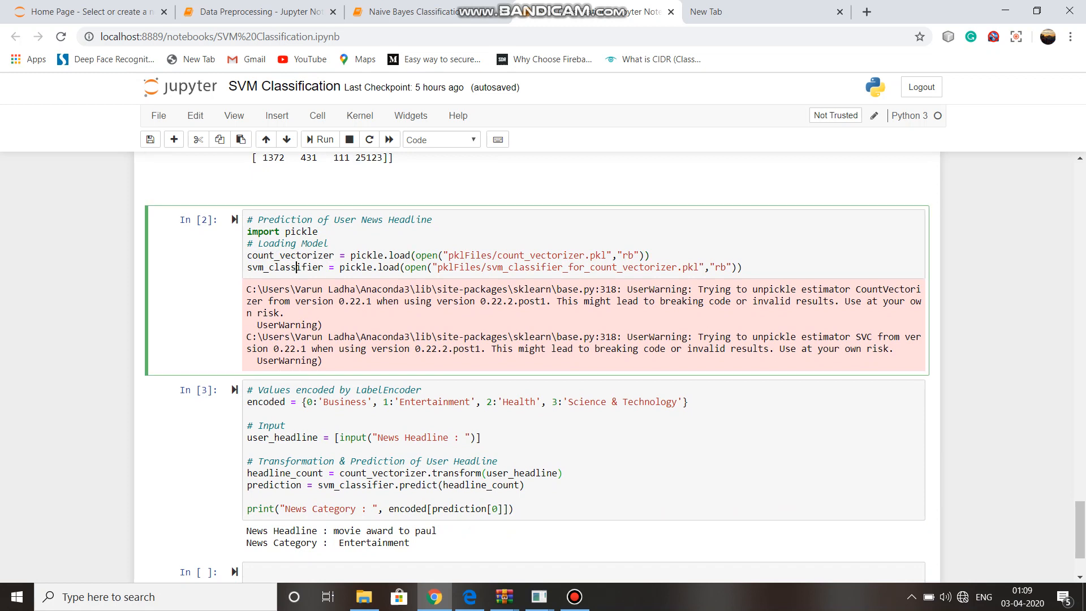
Rerun the SVM prediction with 'samsung extends warranty' and highlight the Science & Technology result
scroll(down, 3)
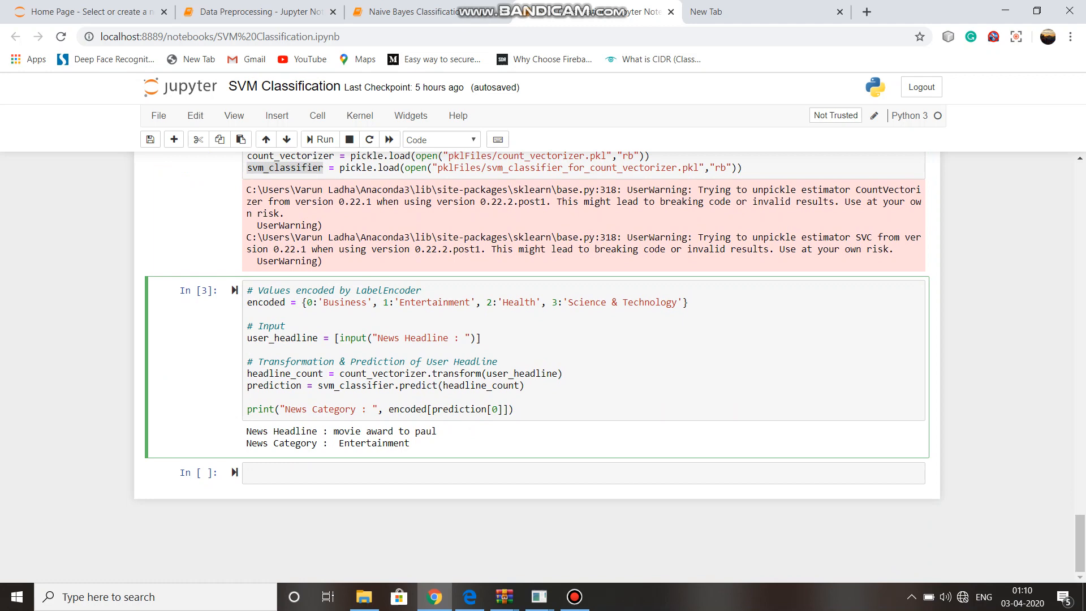
click(319, 140)
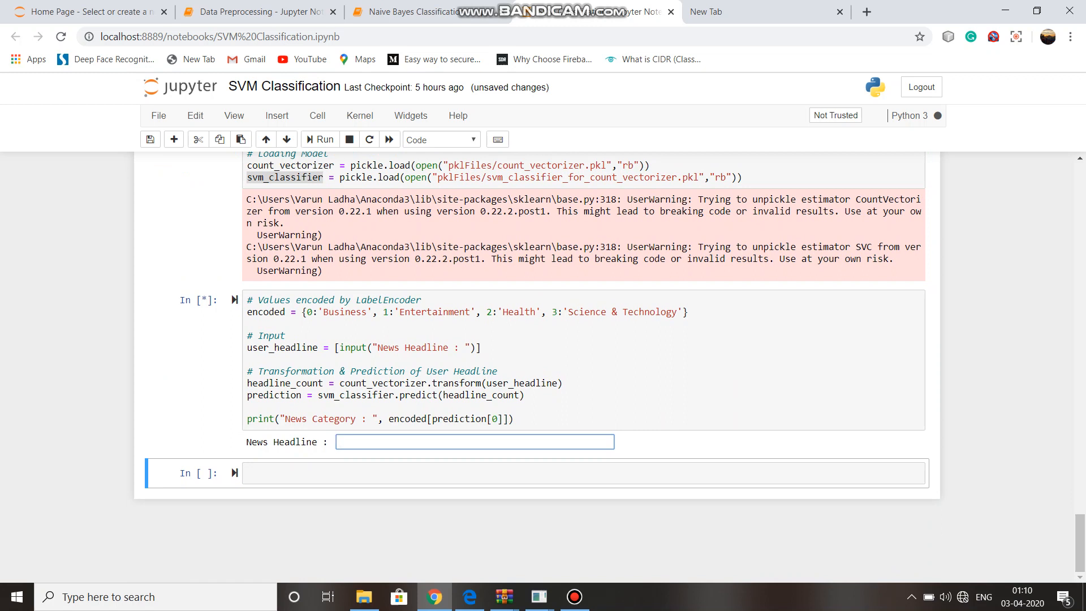
text(samsun)
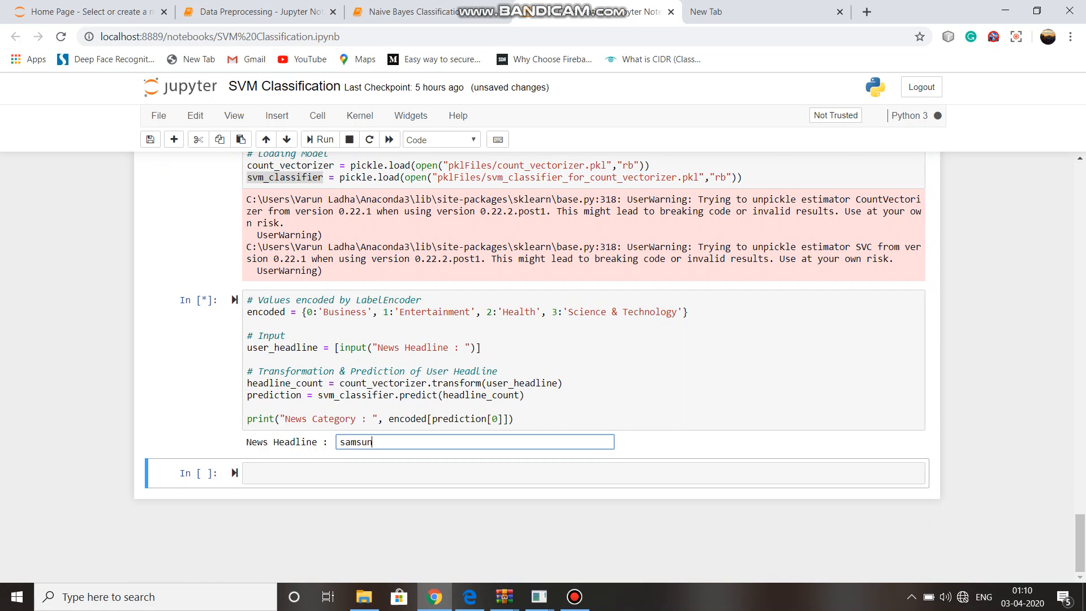
text(g)
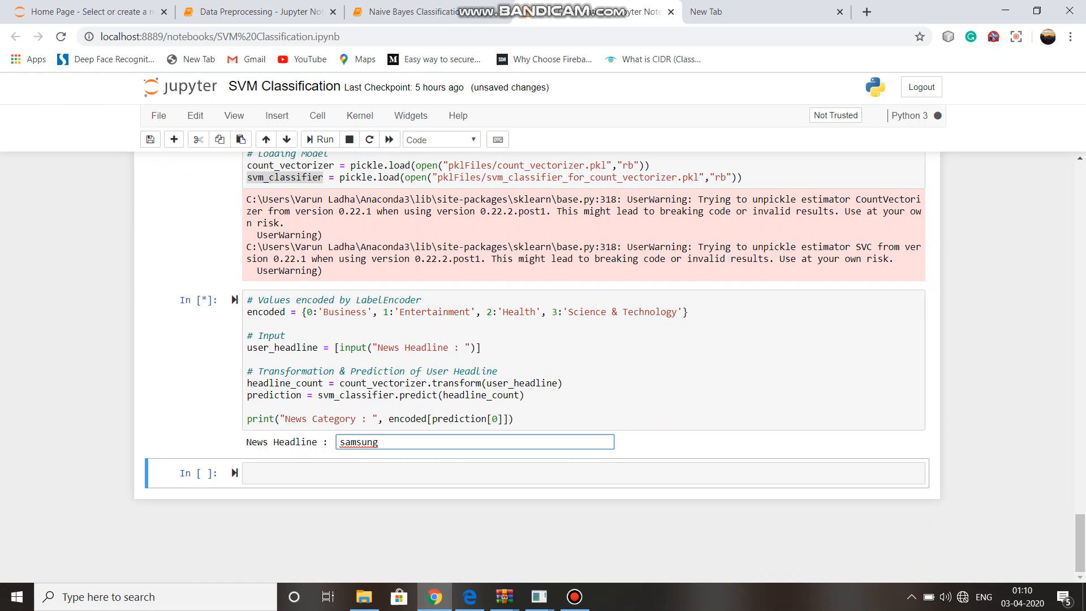
text(exten)
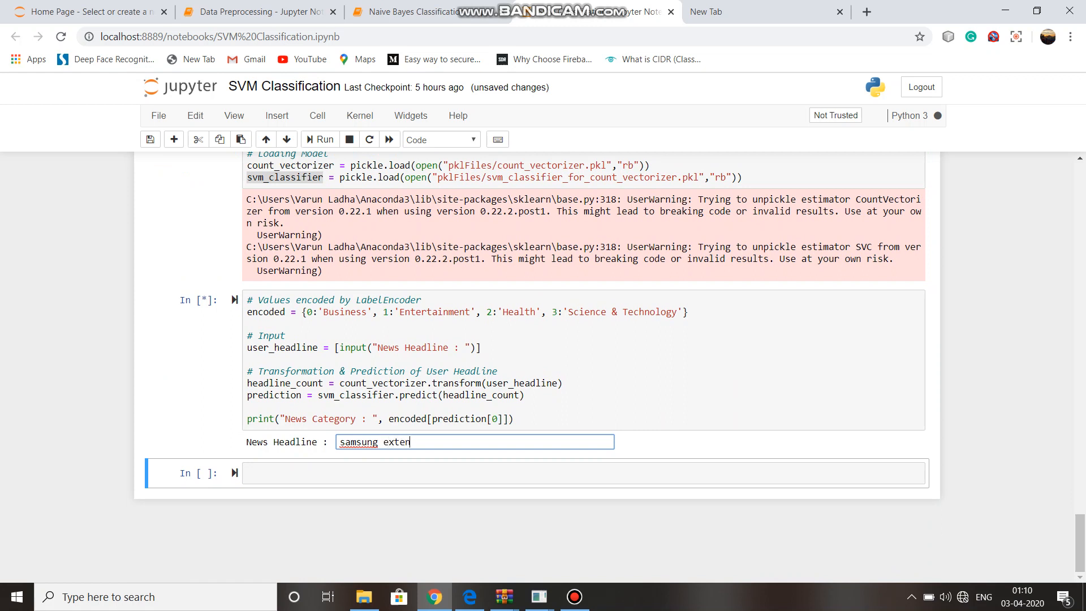
text(ds)
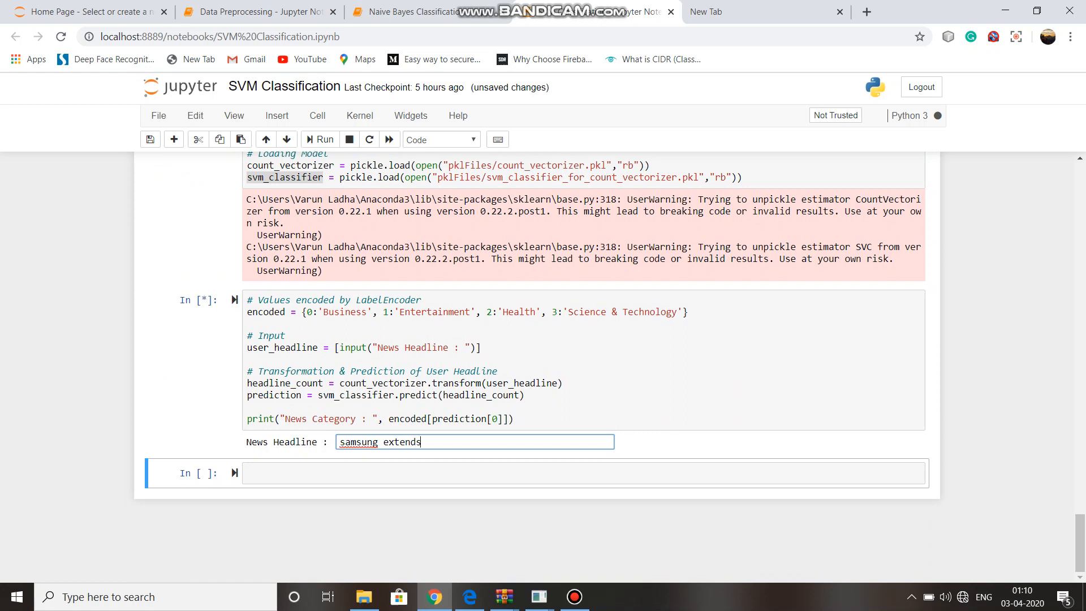
text(war)
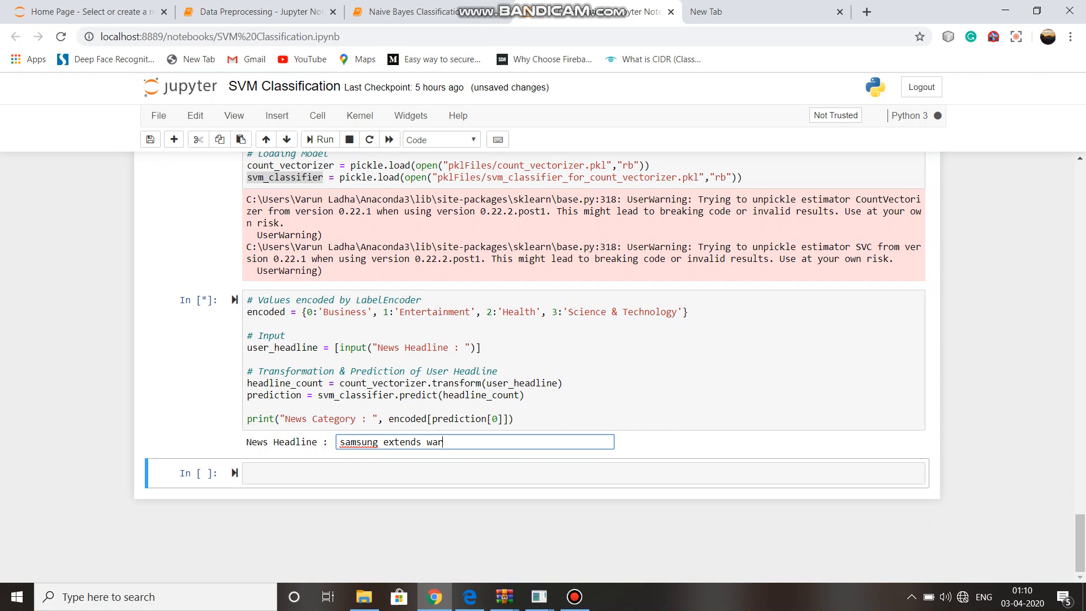
text(ra)
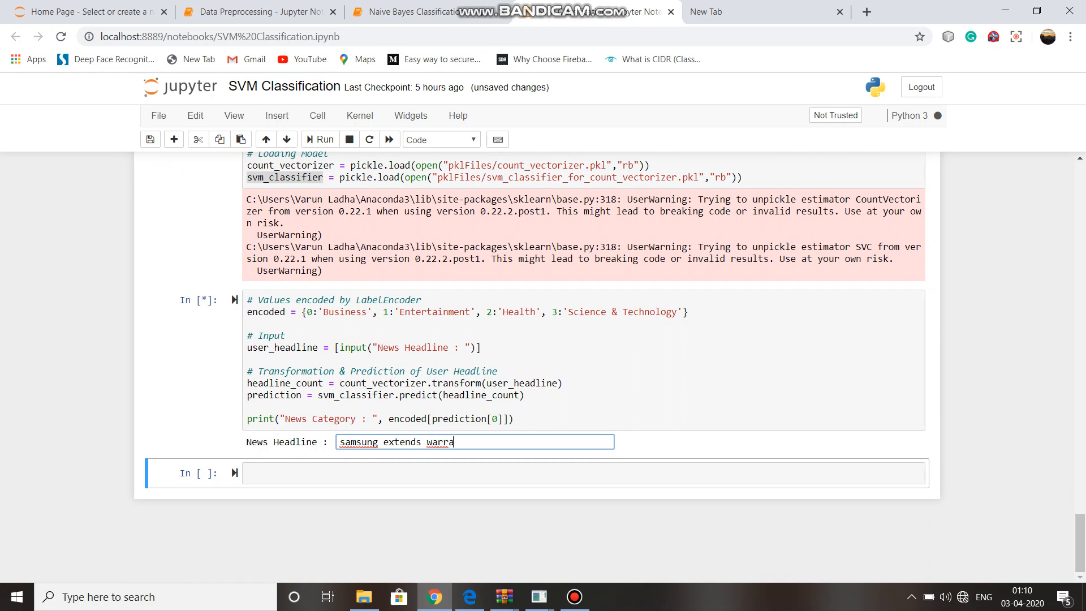
text(nty)
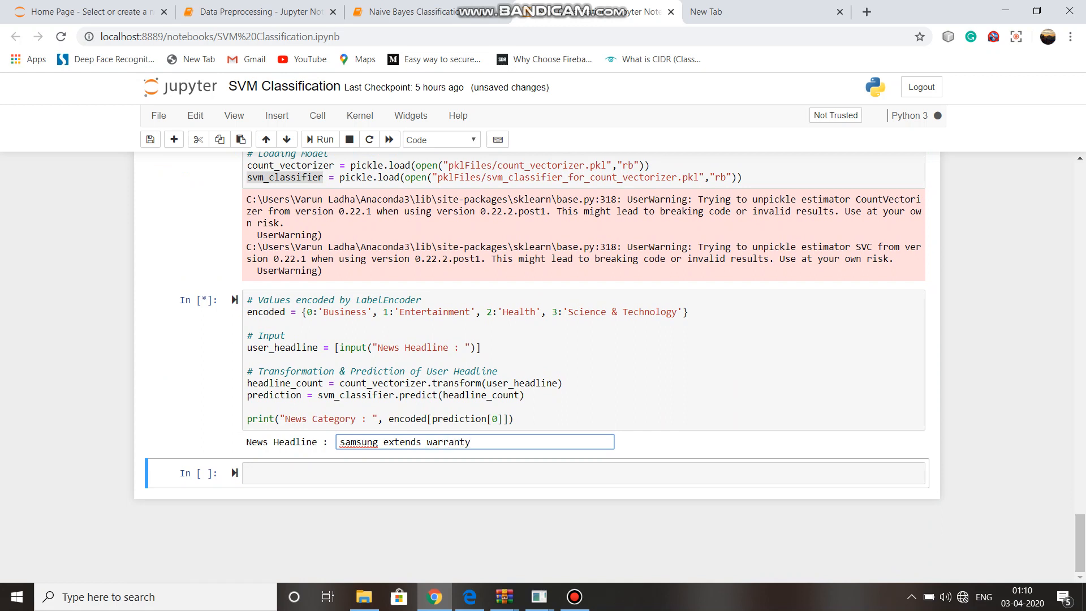
key(Return)
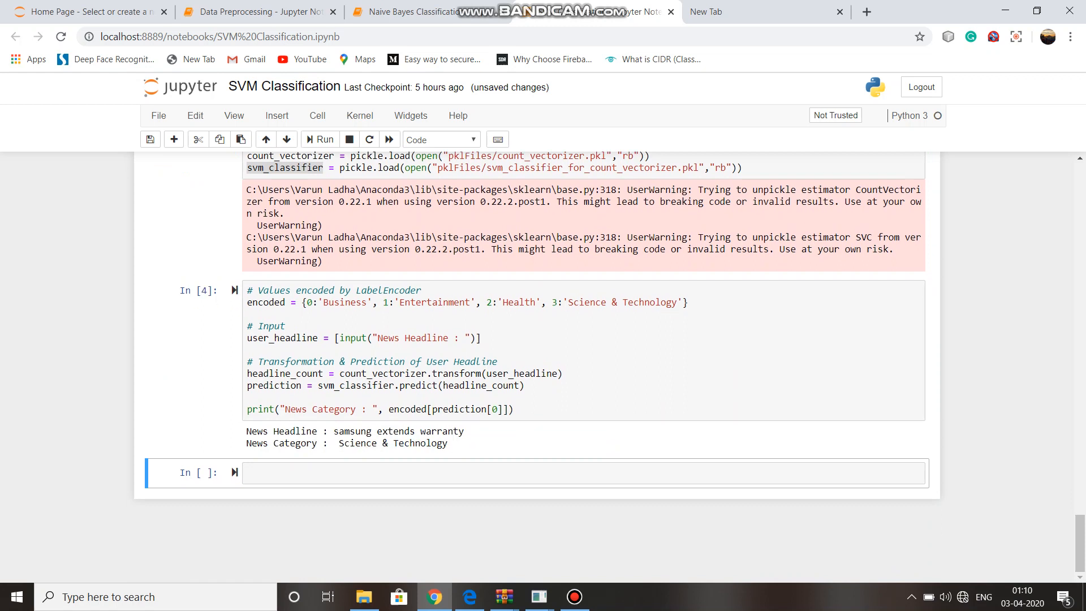
double_click(392, 443)
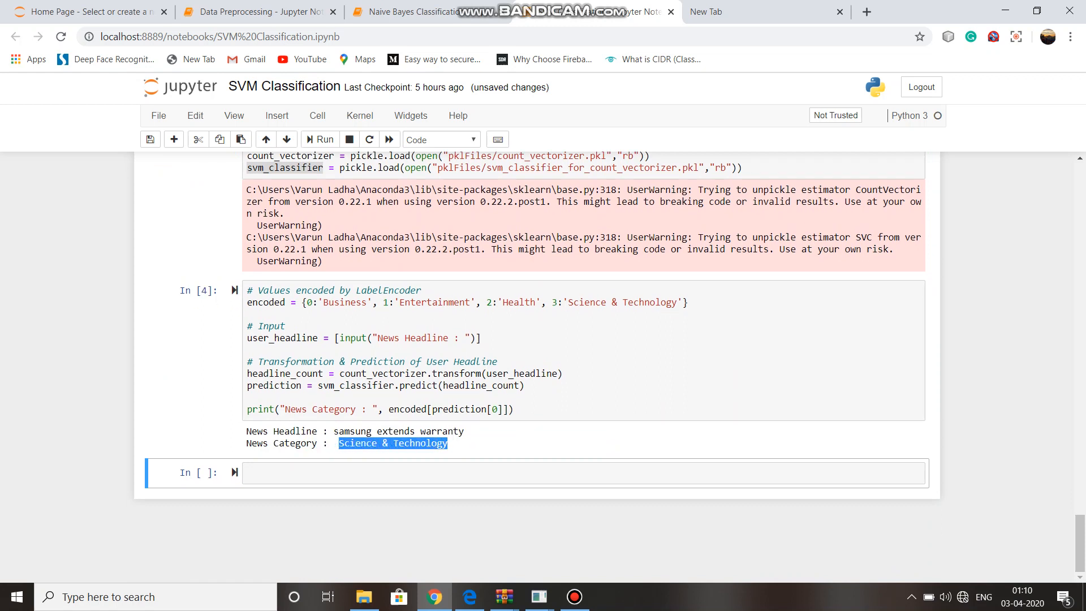